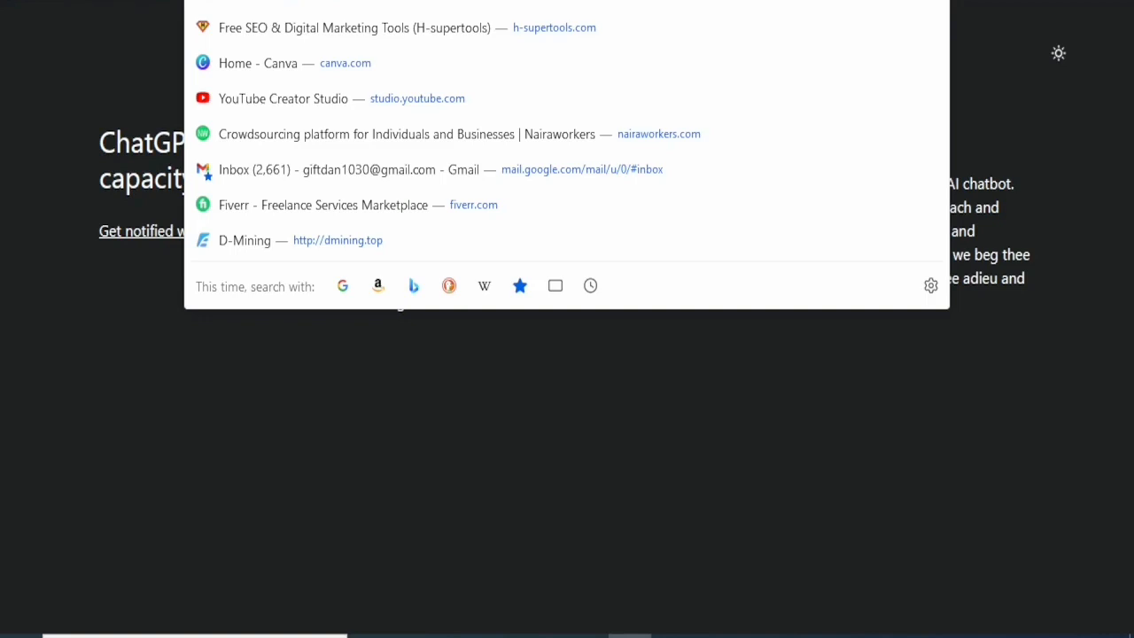
{"action": "mouse_move", "coordinate": [831, 344]}
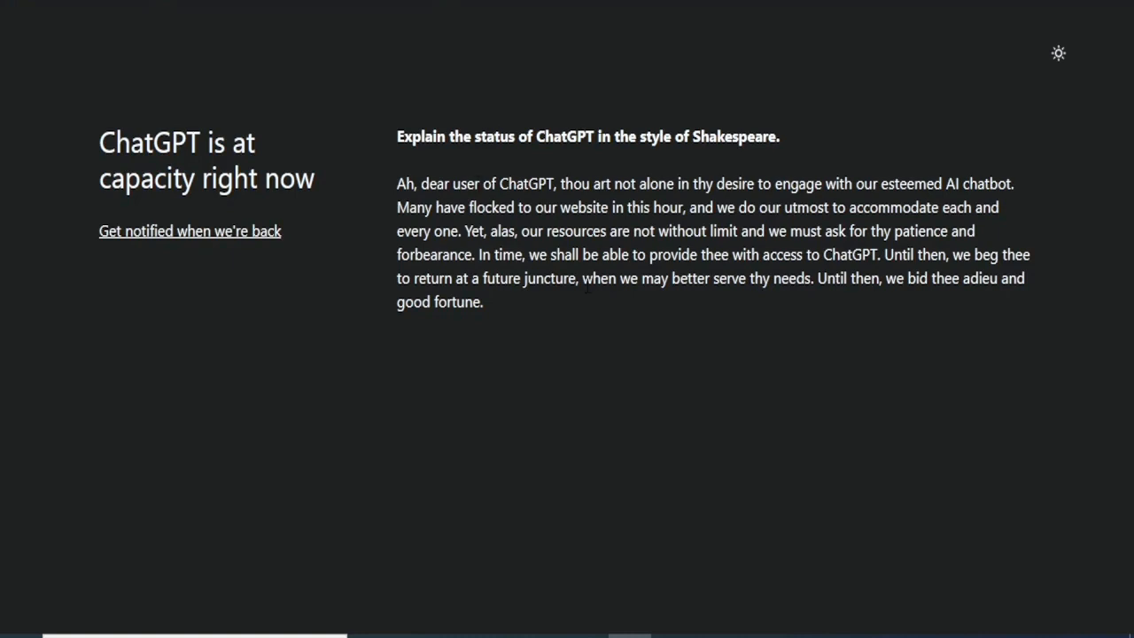
{"action": "mouse_move", "coordinate": [616, 301]}
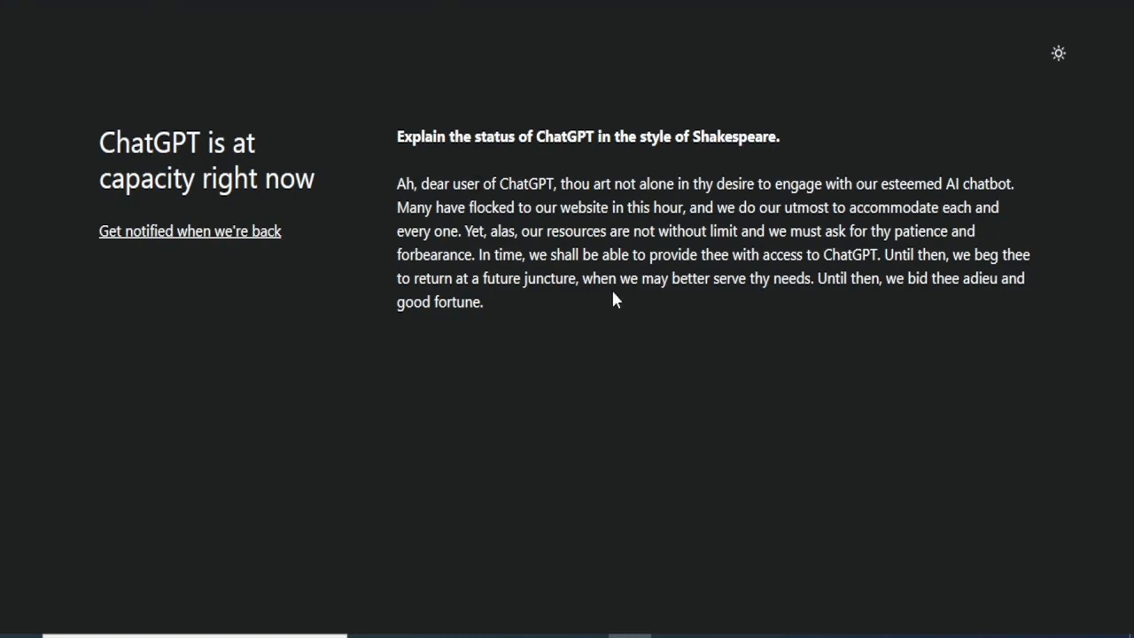
{"action": "mouse_move", "coordinate": [354, 259]}
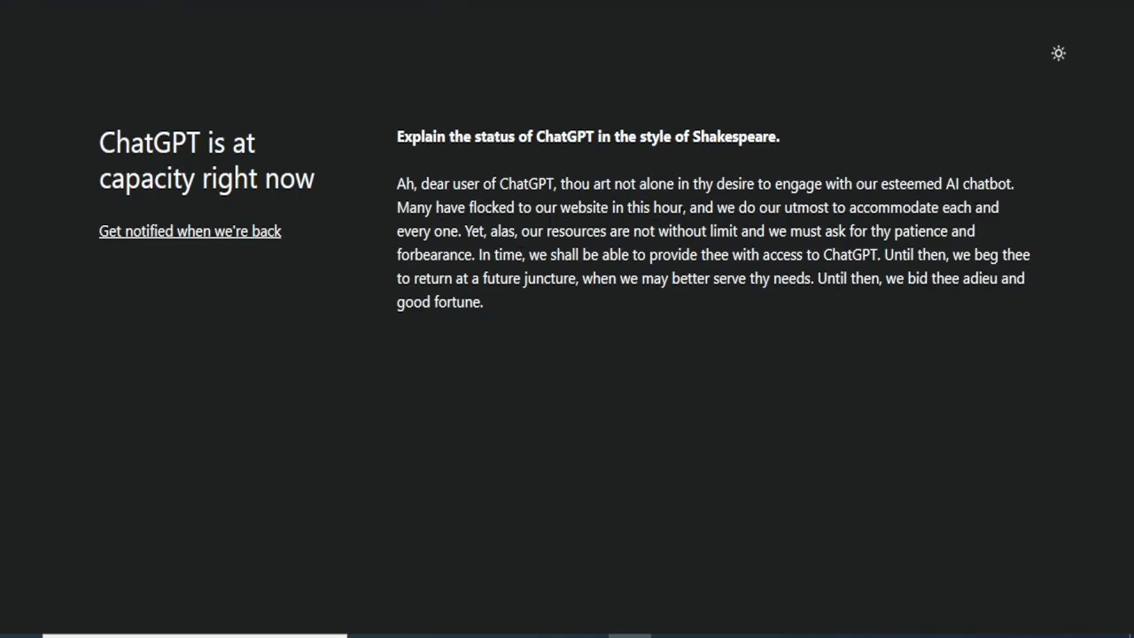
{"action": "mouse_move", "coordinate": [807, 430]}
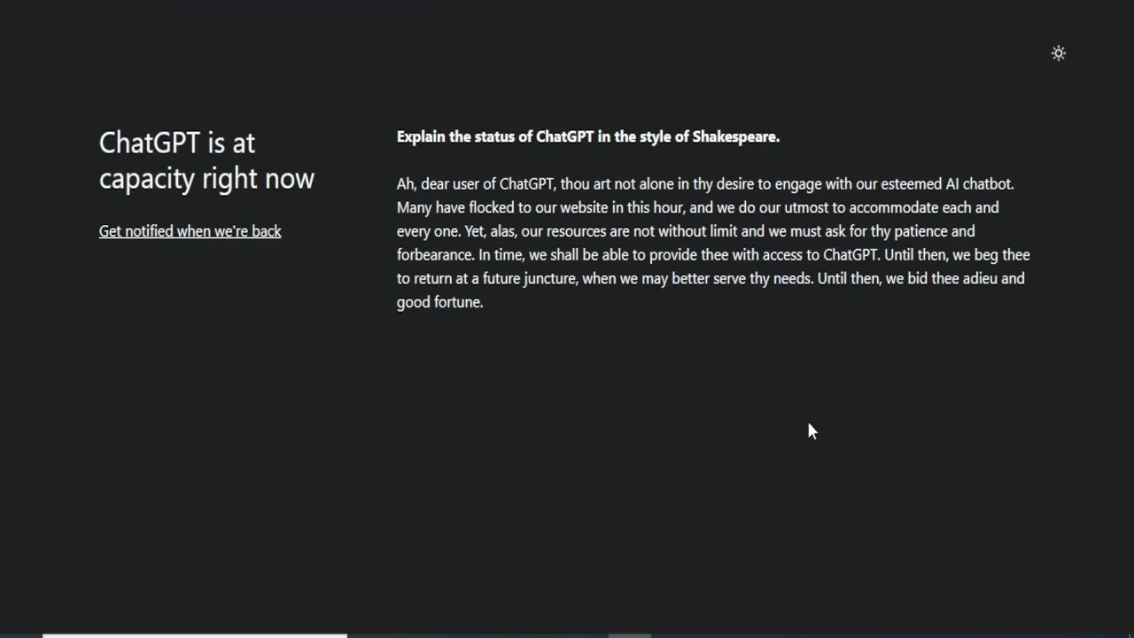
{"action": "mouse_move", "coordinate": [188, 273]}
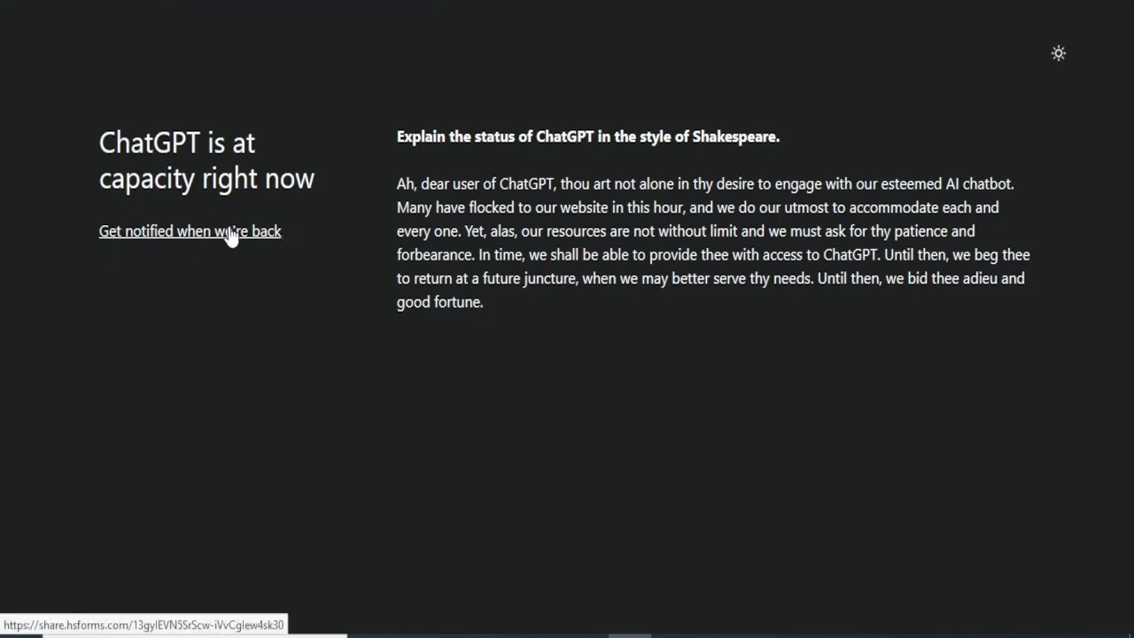
{"action": "left_click", "coordinate": [189, 230]}
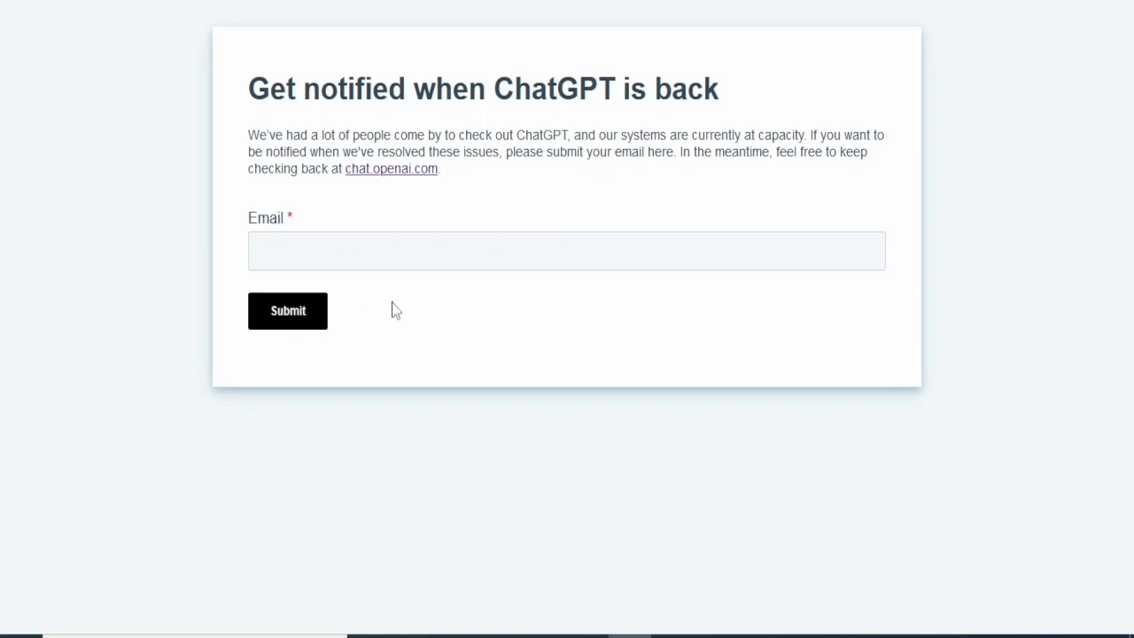
{"action": "mouse_move", "coordinate": [361, 177]}
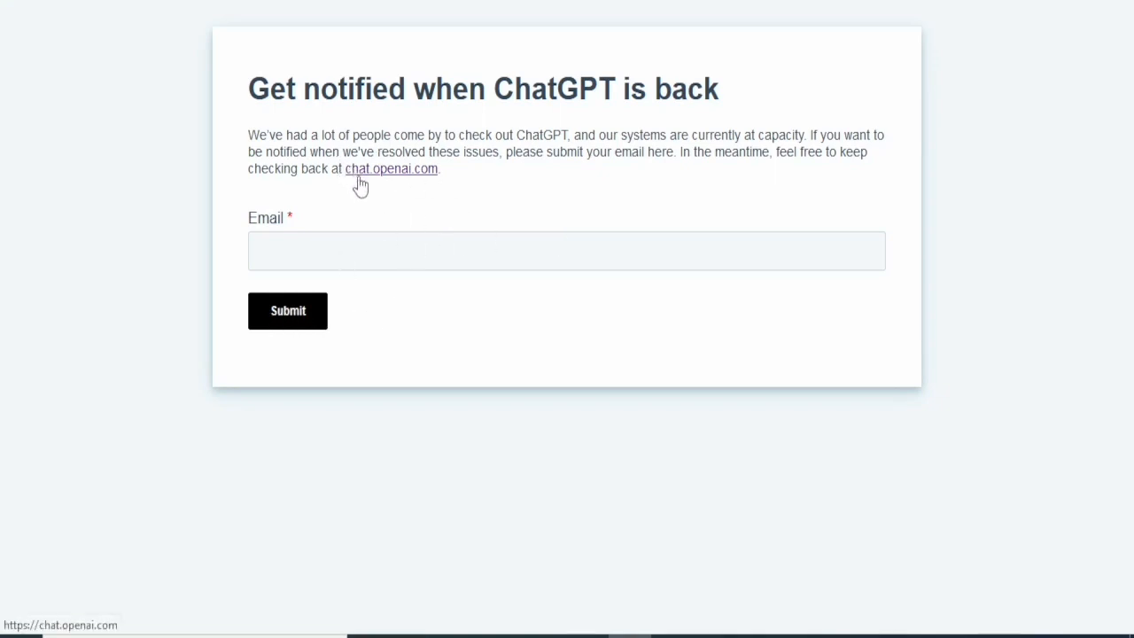
{"action": "mouse_move", "coordinate": [486, 177]}
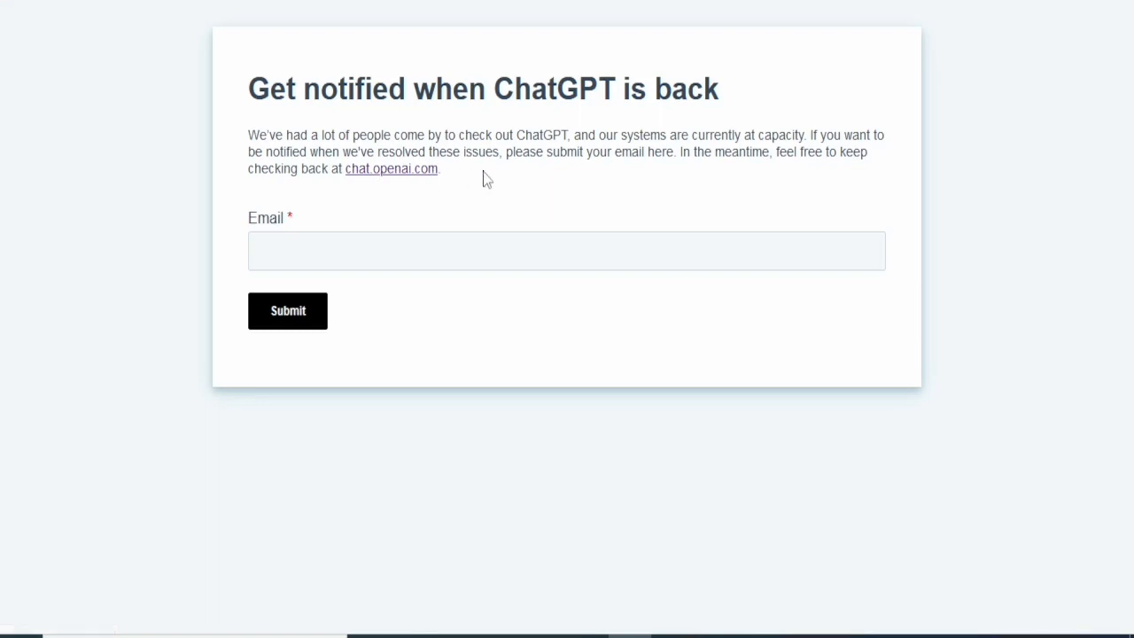
{"action": "left_click", "coordinate": [287, 310]}
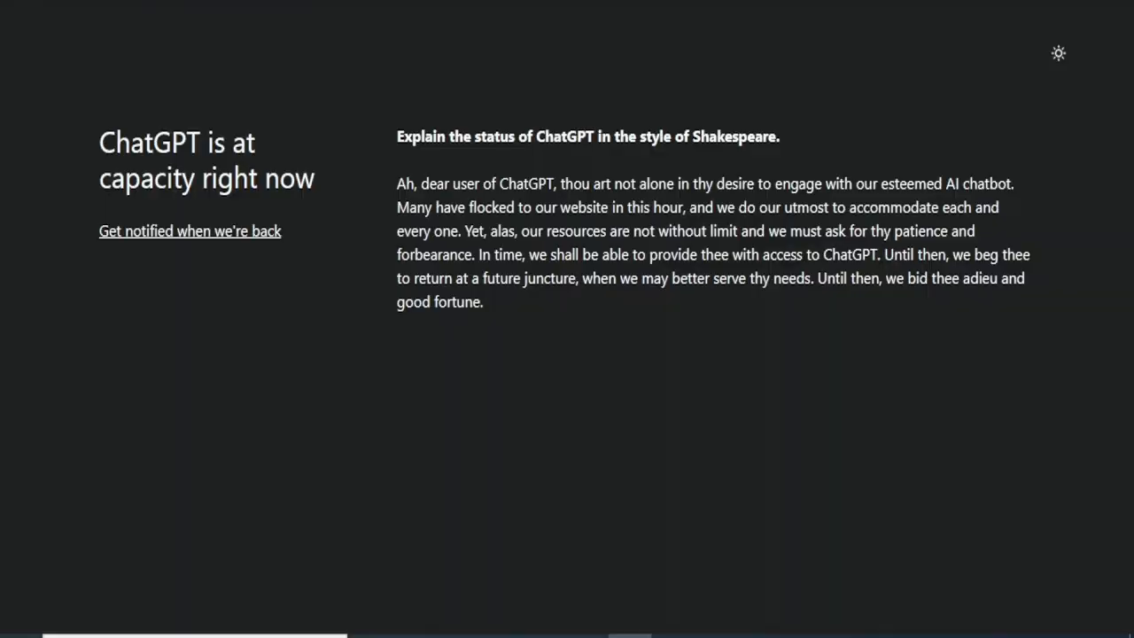
{"action": "mouse_move", "coordinate": [577, 304]}
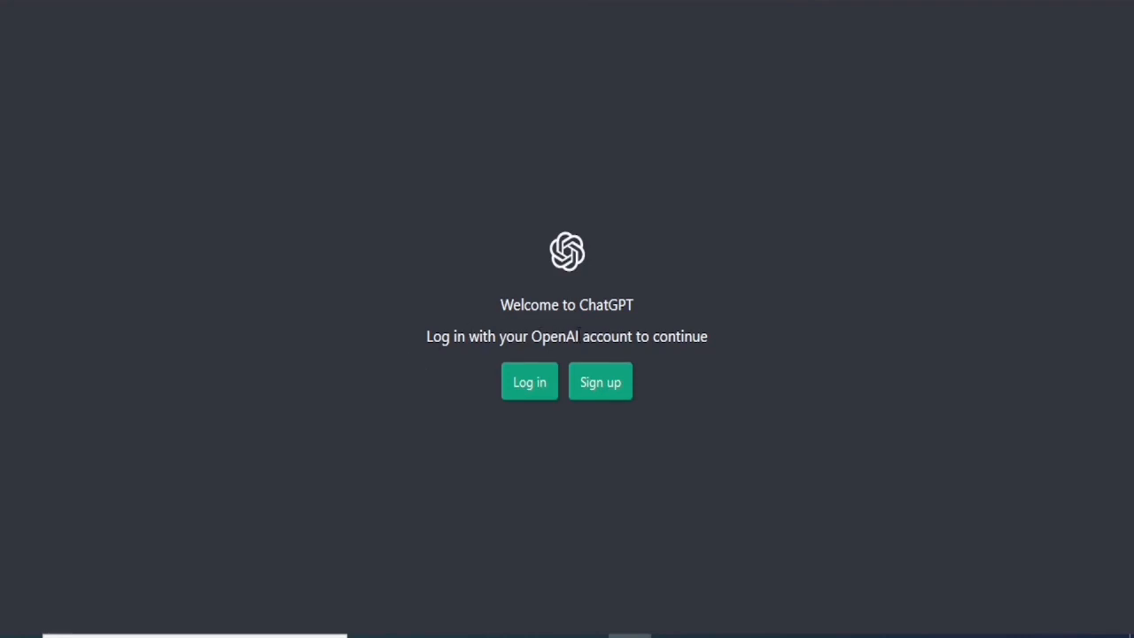
{"action": "mouse_move", "coordinate": [776, 365]}
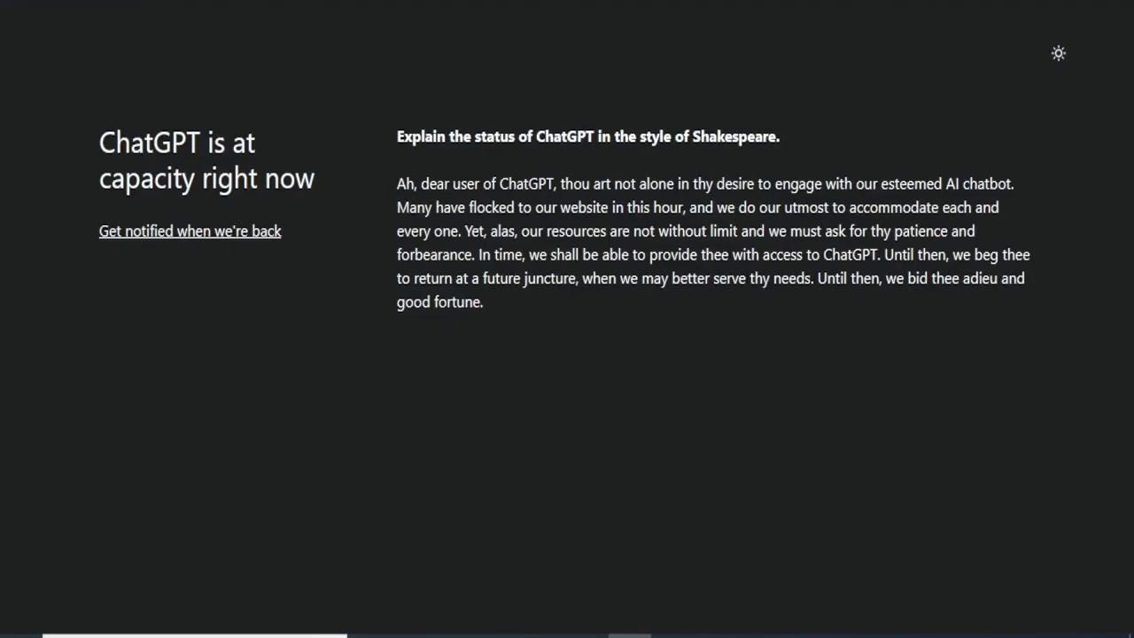
- Reopen the notify-me form from the ChatGPT capacity page
{"action": "left_click", "coordinate": [189, 230]}
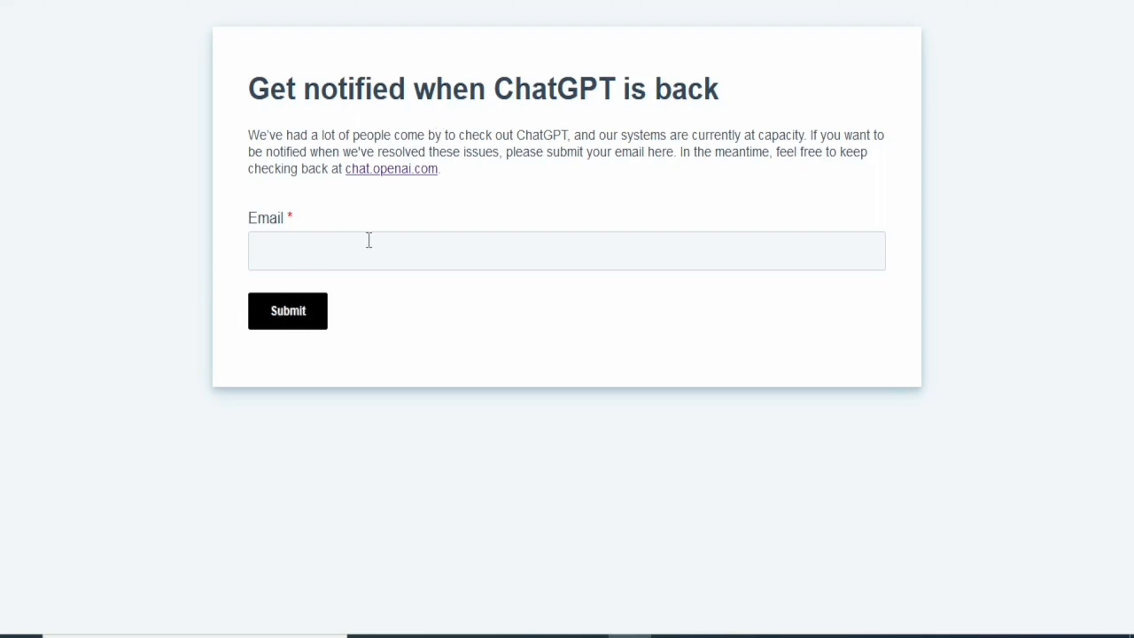
{"action": "mouse_move", "coordinate": [393, 345]}
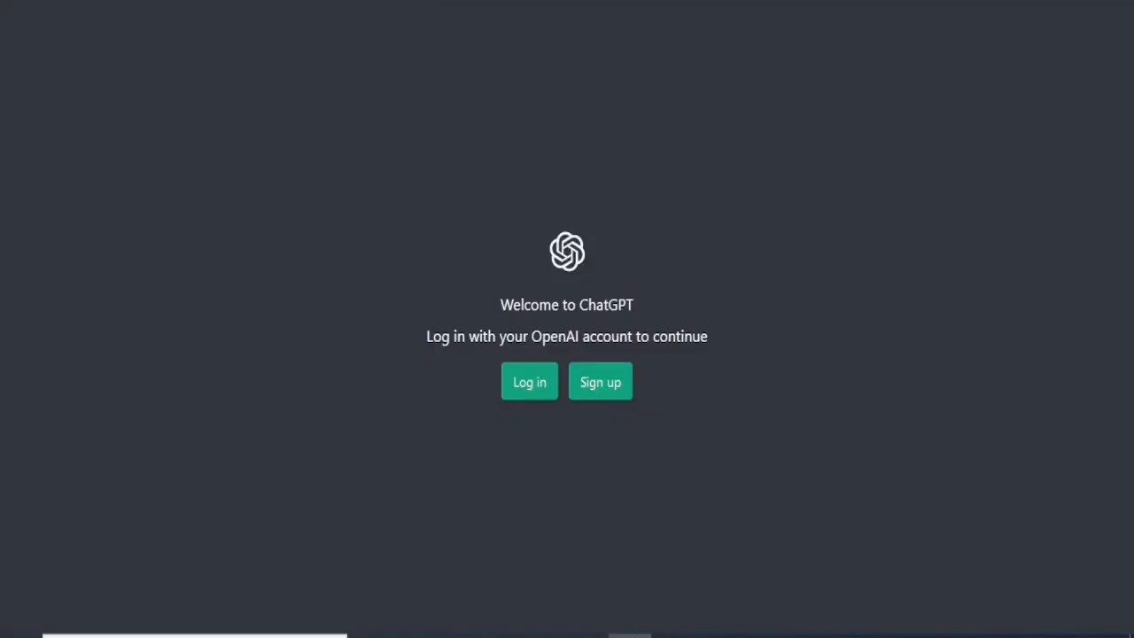
{"action": "mouse_move", "coordinate": [627, 181]}
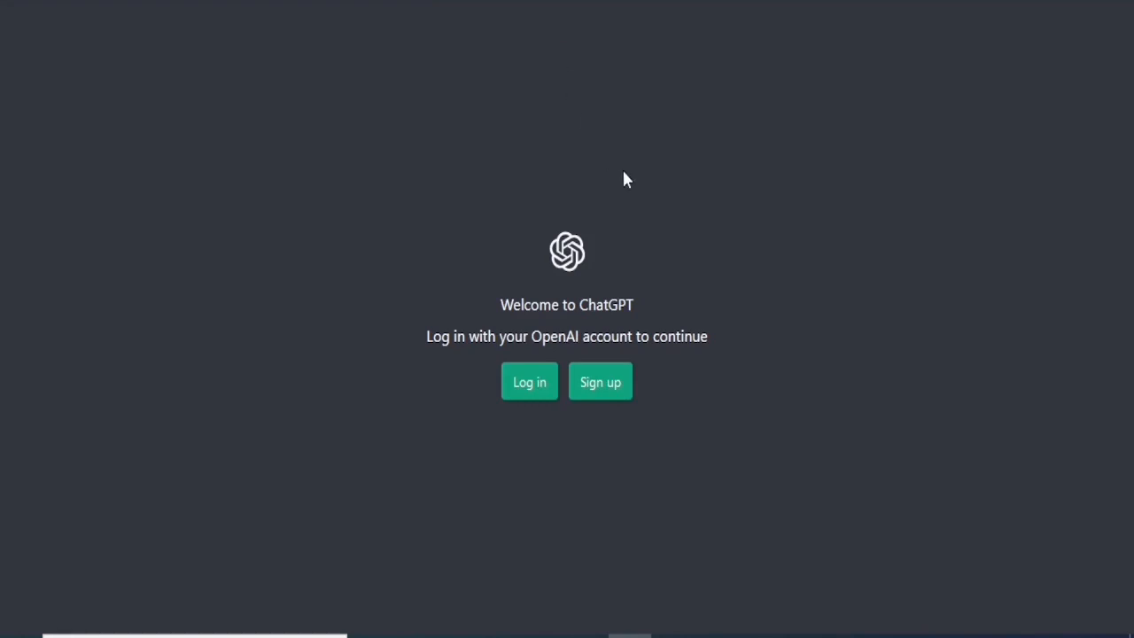
{"action": "mouse_move", "coordinate": [632, 186]}
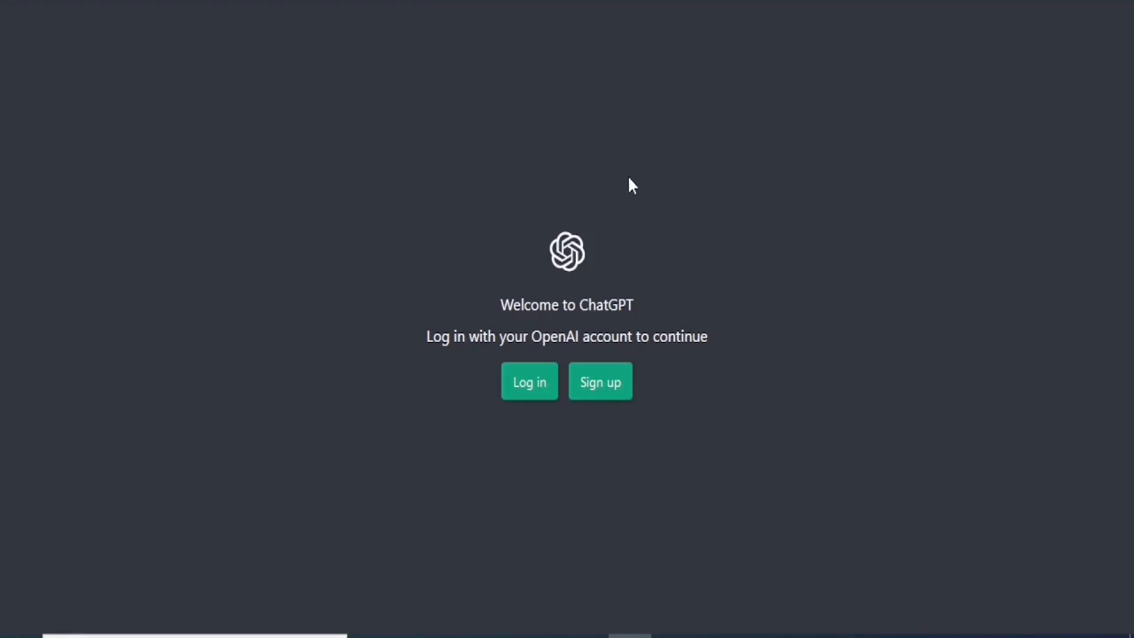
{"action": "mouse_move", "coordinate": [524, 324]}
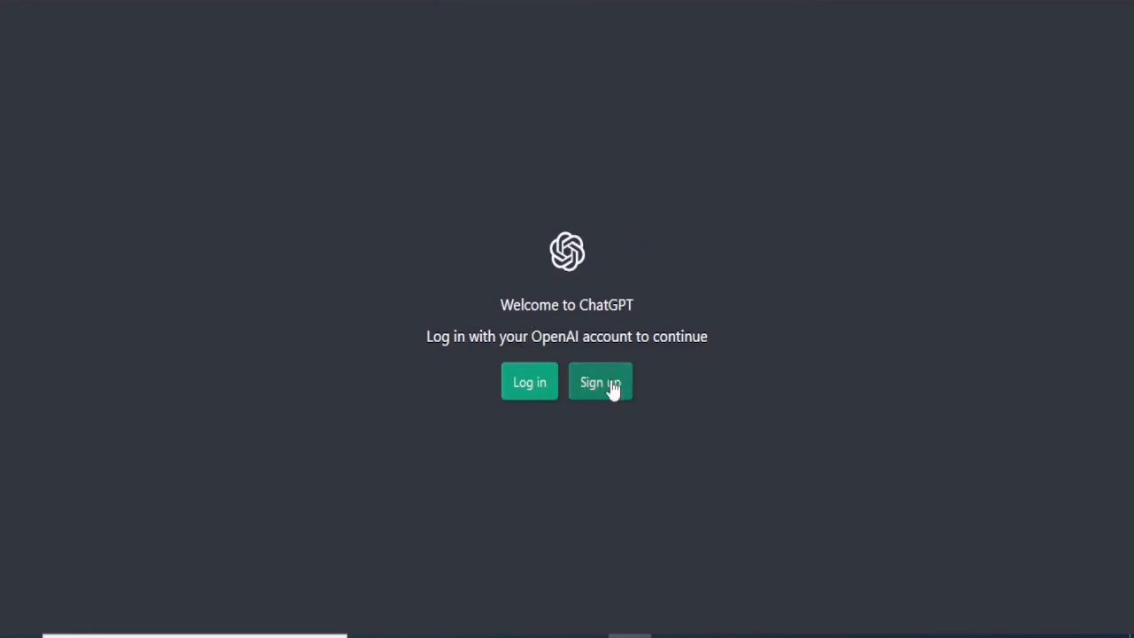
- Start Sign up with the email and solve the reCAPTCHA by selecting all three bus squares and verifying
{"action": "left_click", "coordinate": [599, 383]}
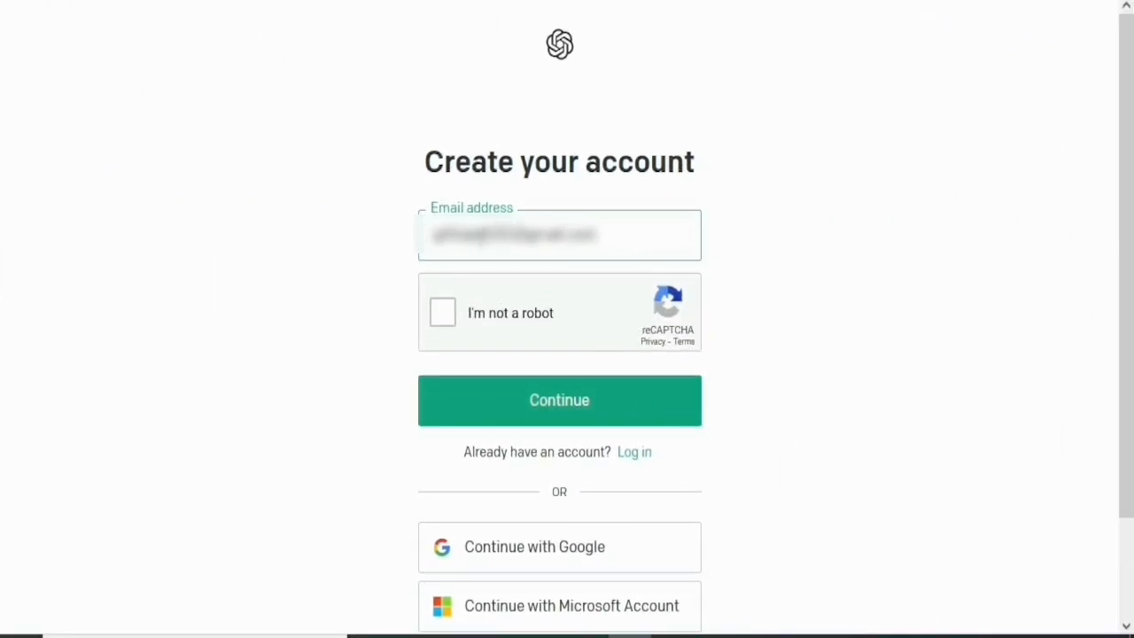
{"action": "mouse_move", "coordinate": [503, 269]}
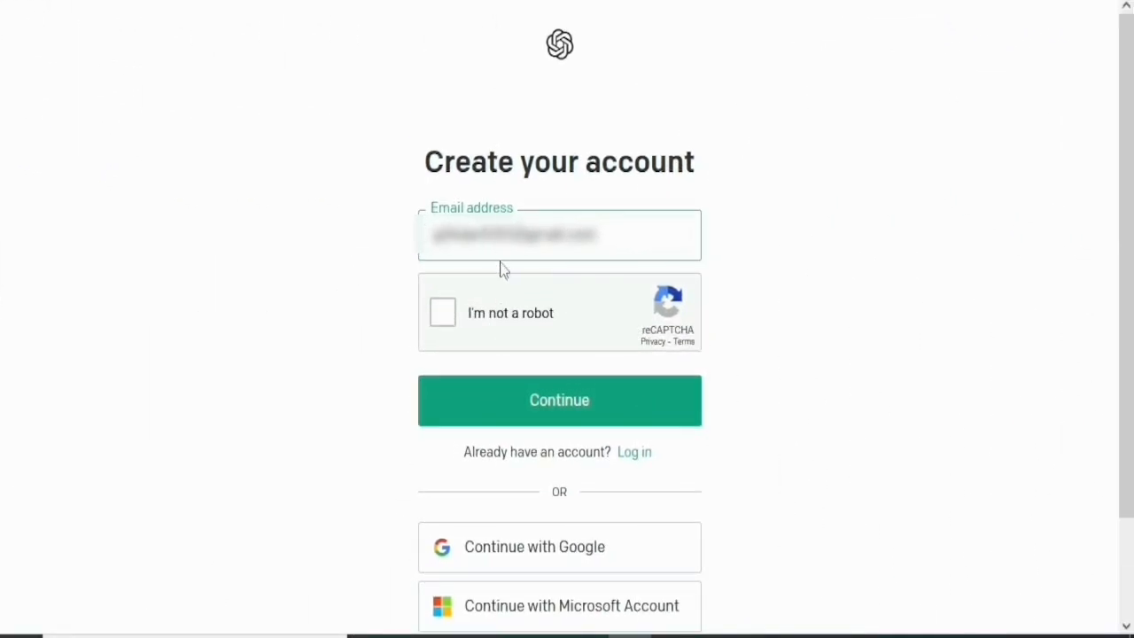
{"action": "mouse_move", "coordinate": [439, 335]}
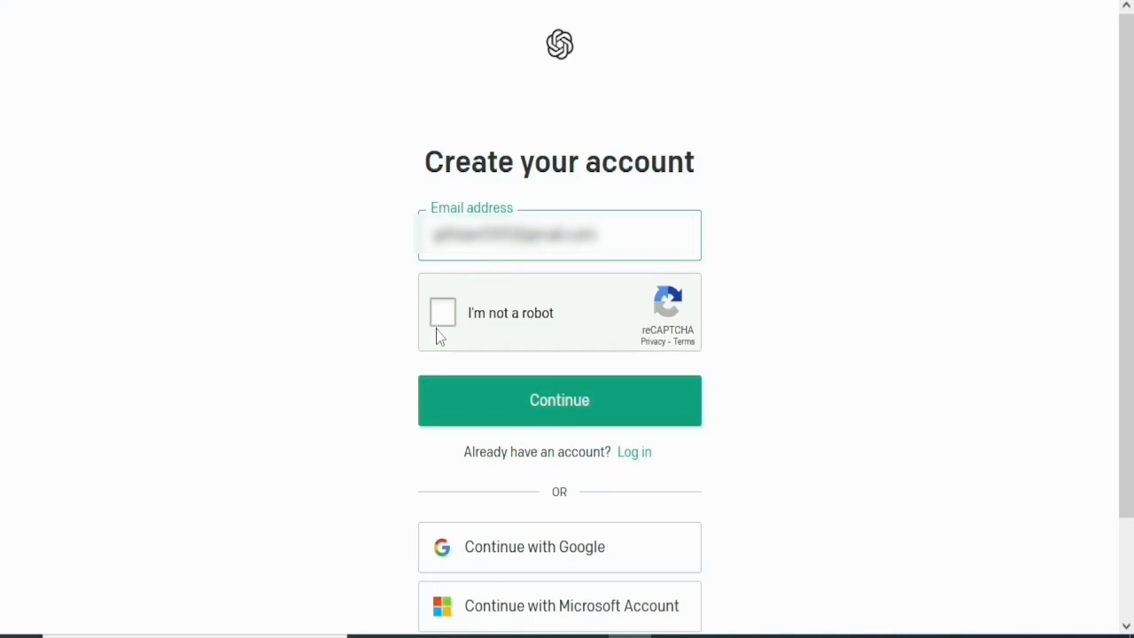
{"action": "left_click", "coordinate": [443, 312]}
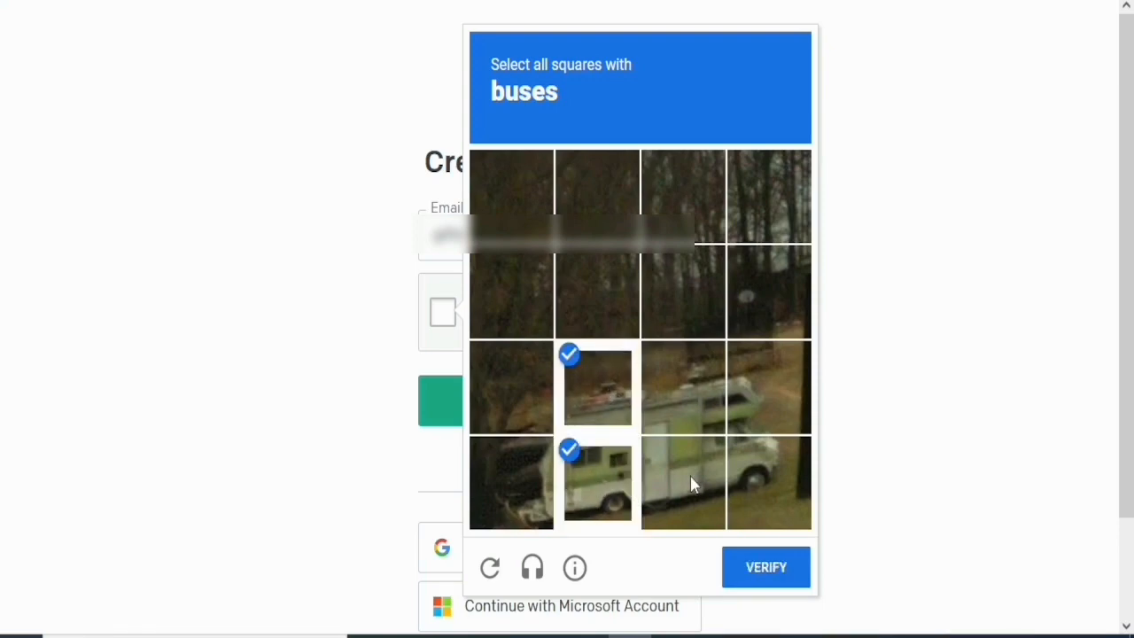
{"action": "left_click", "coordinate": [683, 482]}
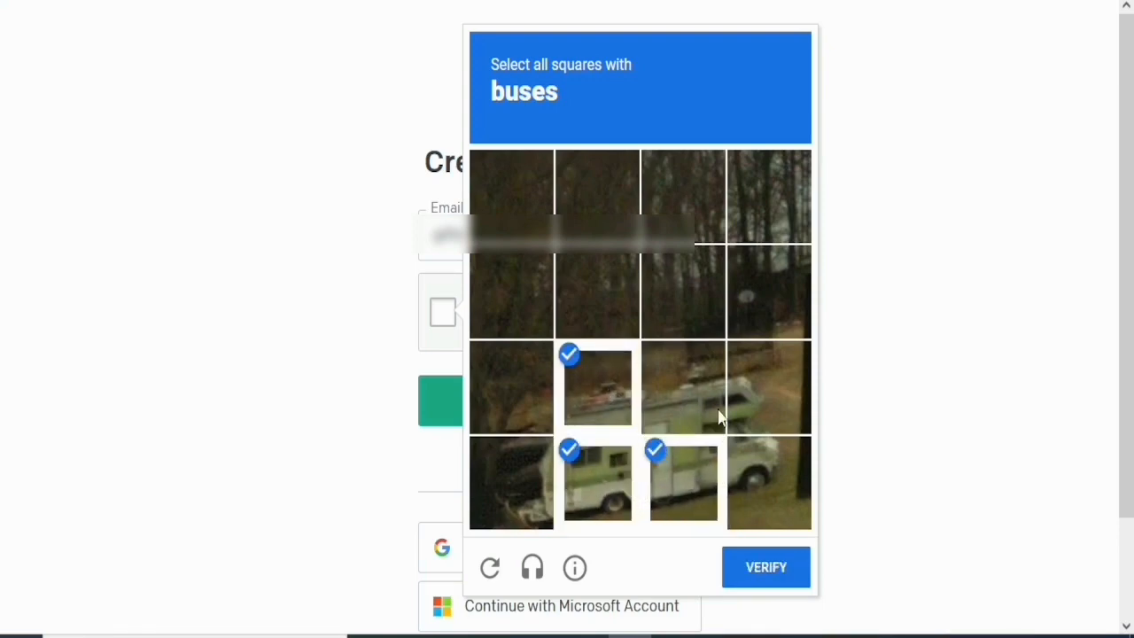
{"action": "left_click", "coordinate": [768, 386]}
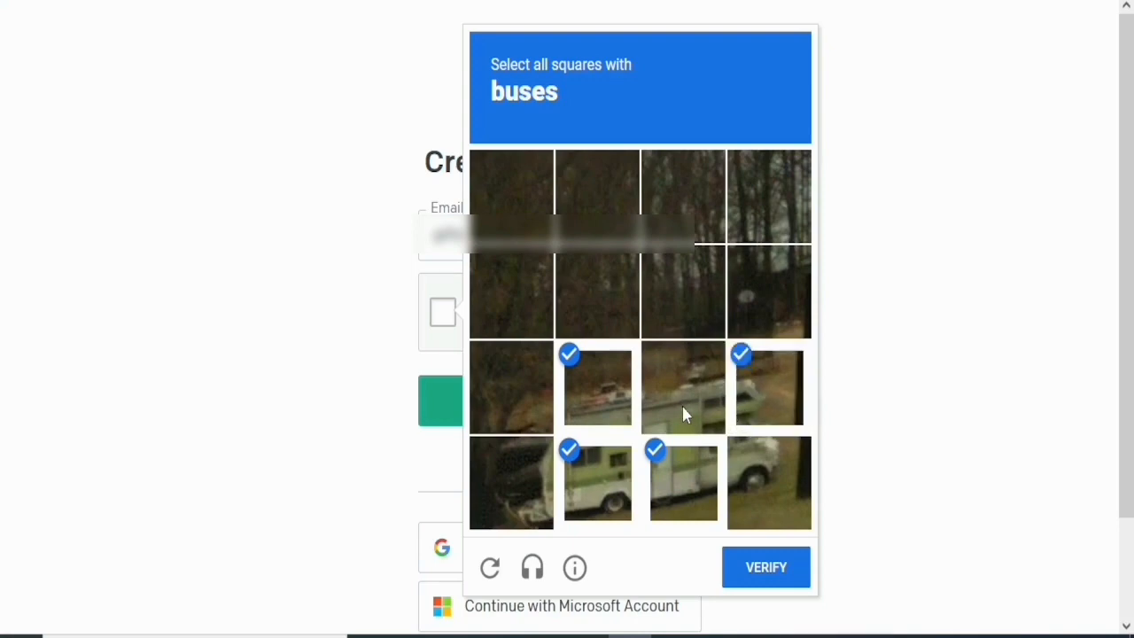
{"action": "left_click", "coordinate": [769, 482]}
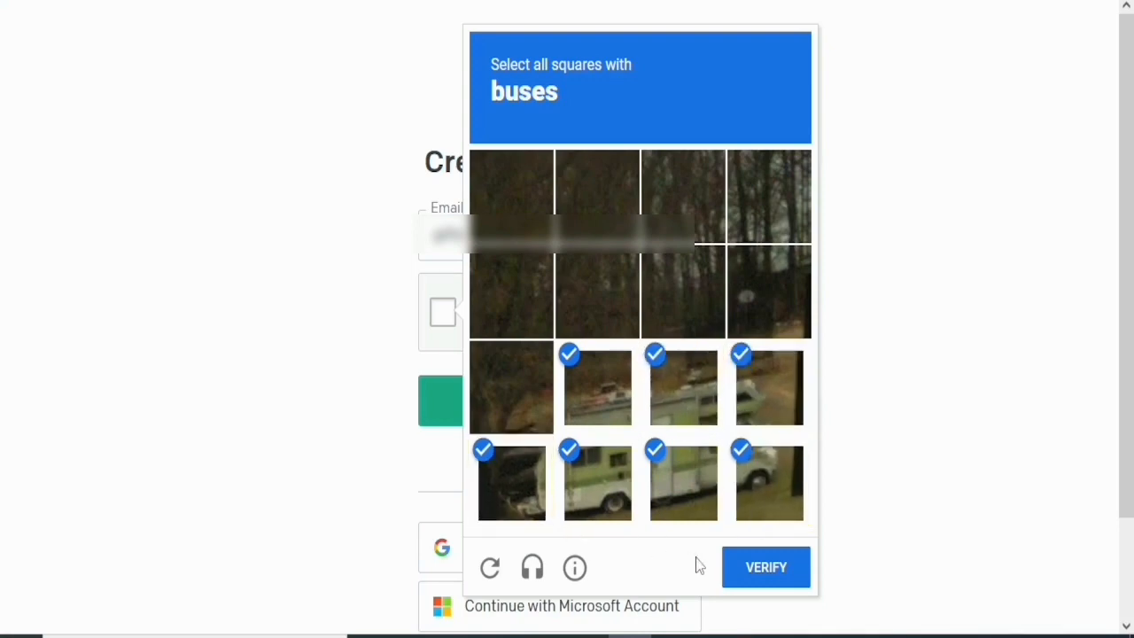
{"action": "left_click", "coordinate": [765, 566]}
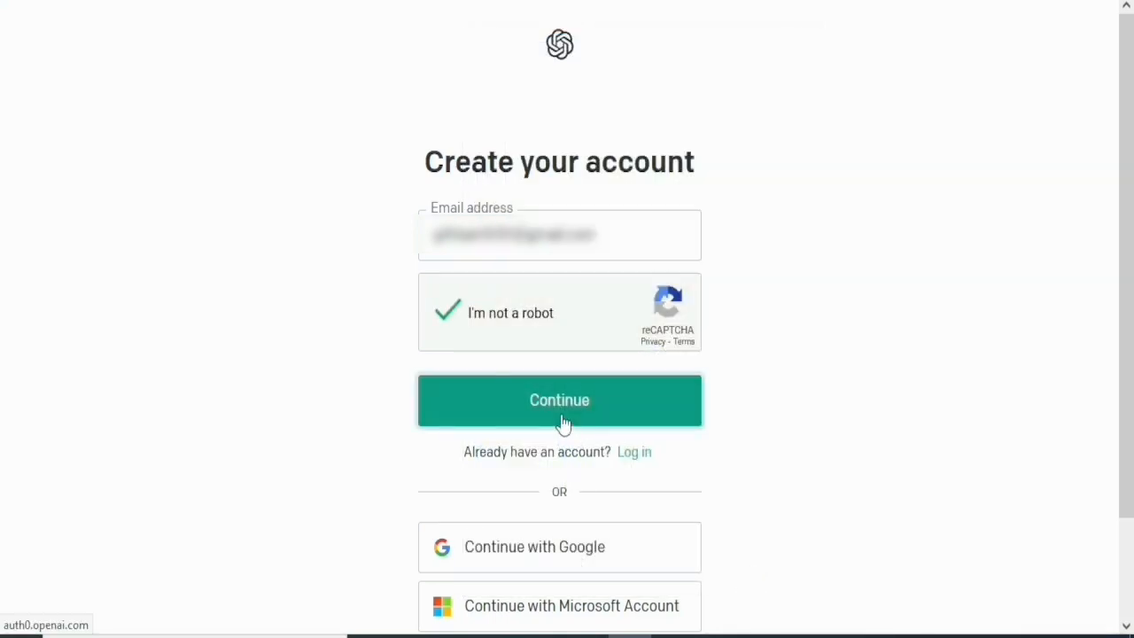
- Continue with the email, then set and submit an 8+ character account password
{"action": "left_click", "coordinate": [560, 401]}
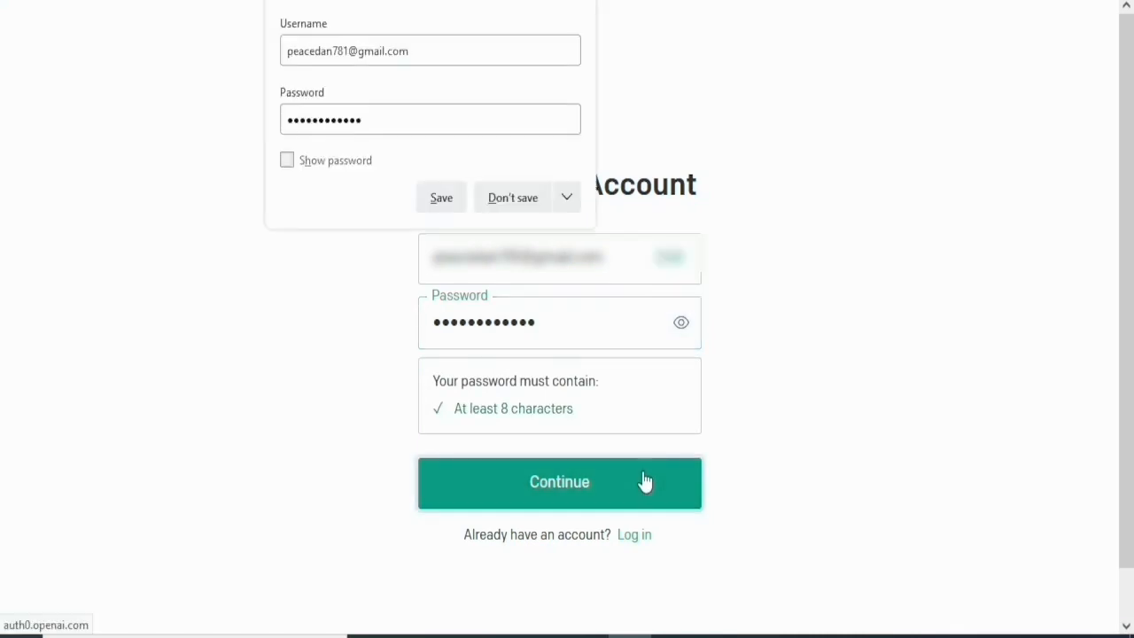
{"action": "left_click", "coordinate": [560, 482]}
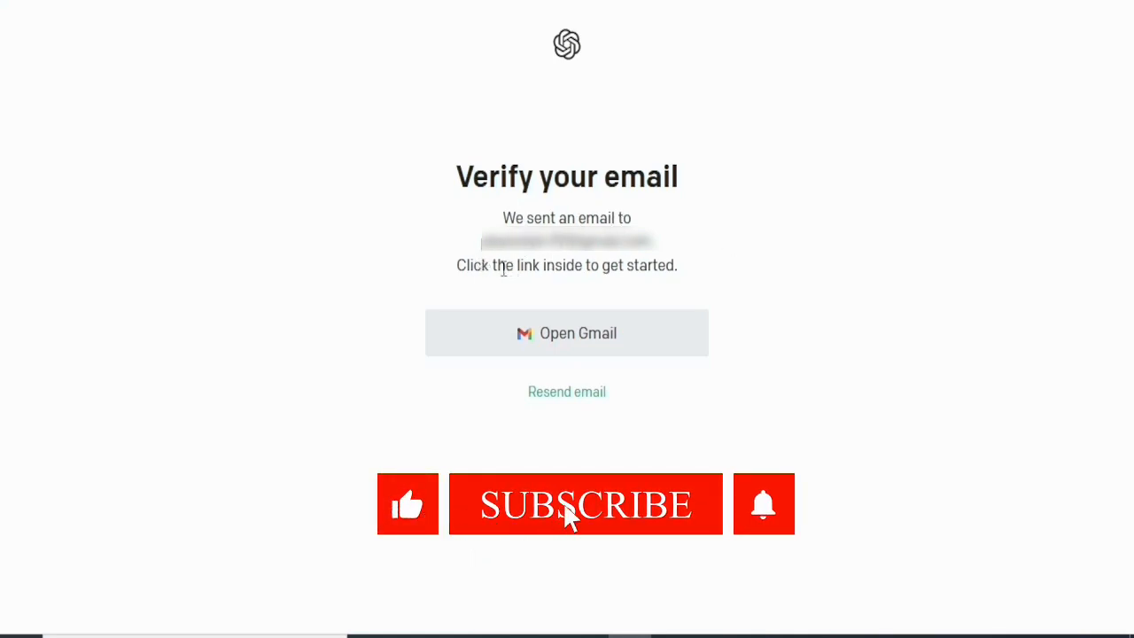
{"action": "mouse_move", "coordinate": [758, 522]}
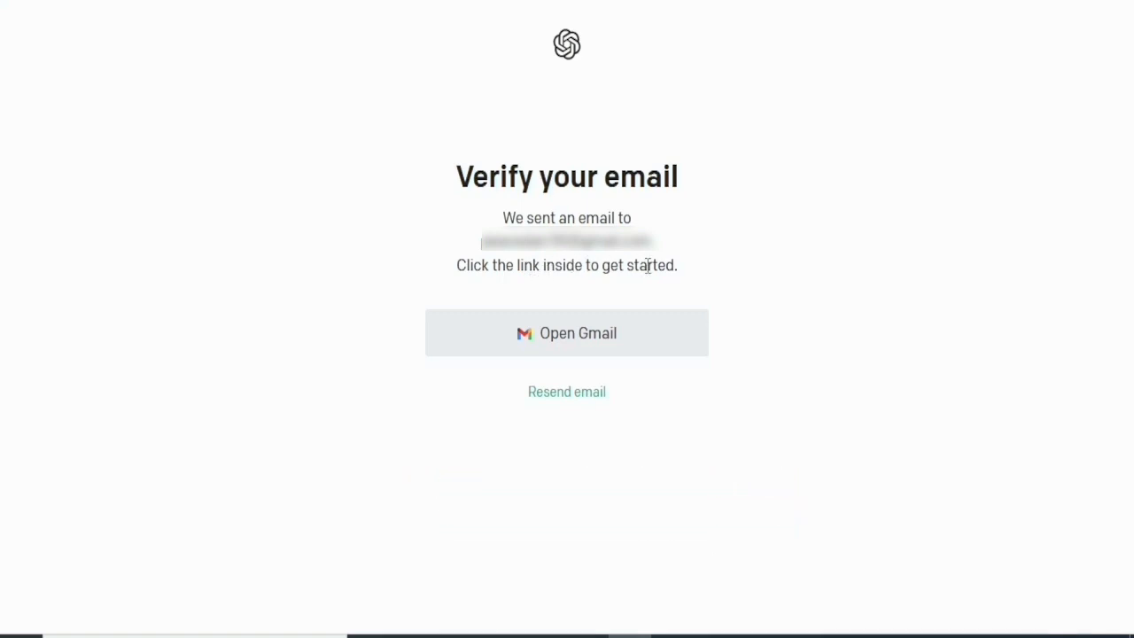
- Open the 'OpenAI - Verify your email' message in Gmail and verify the email address
{"action": "left_click", "coordinate": [567, 333]}
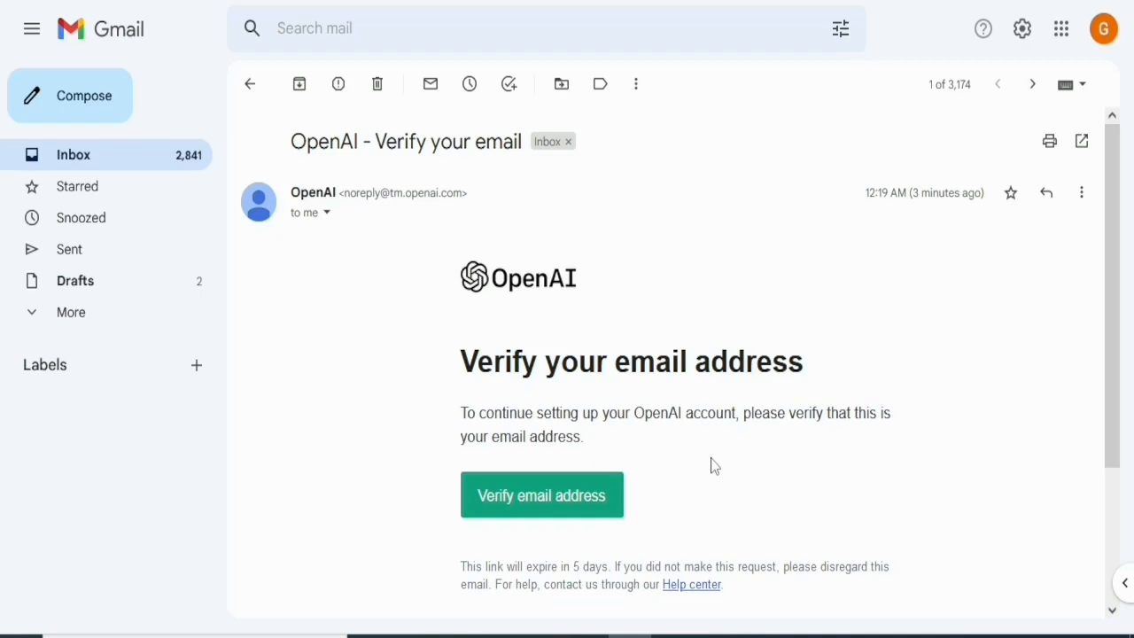
{"action": "left_click", "coordinate": [542, 494]}
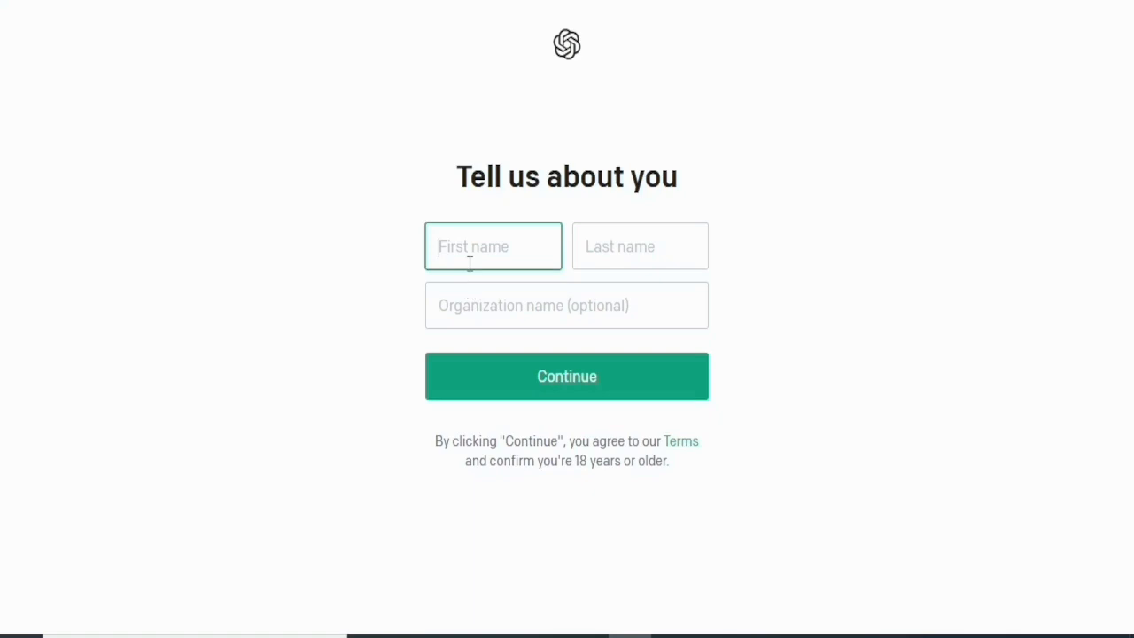
{"action": "mouse_move", "coordinate": [637, 228]}
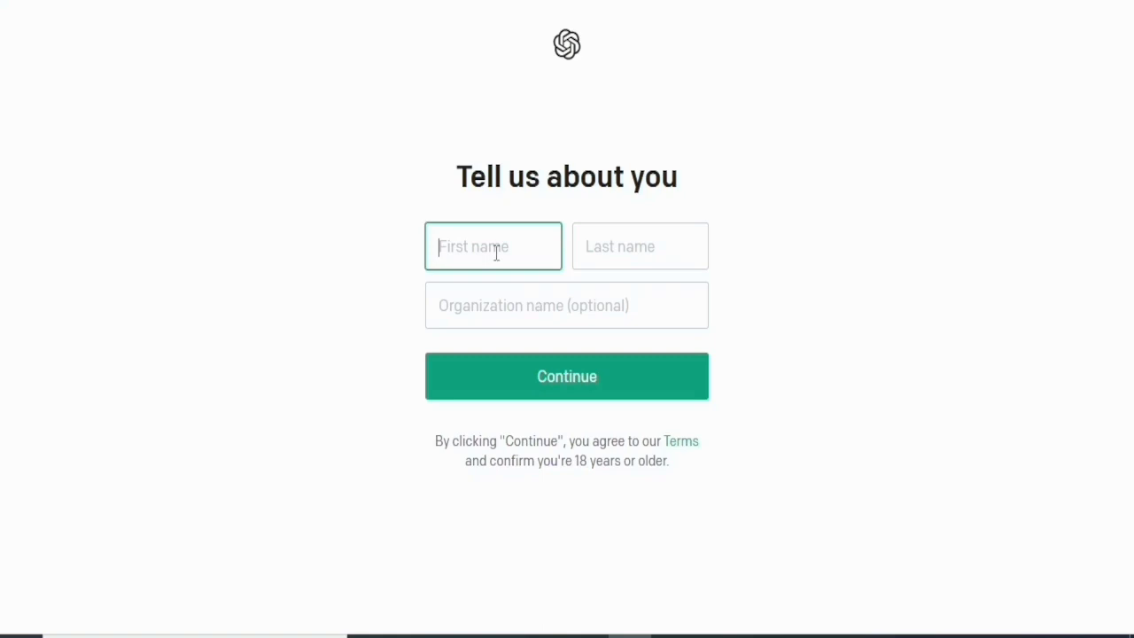
- Enter the first name 'dan' with a last name and continue to phone verification
{"action": "type", "text": "dan"}
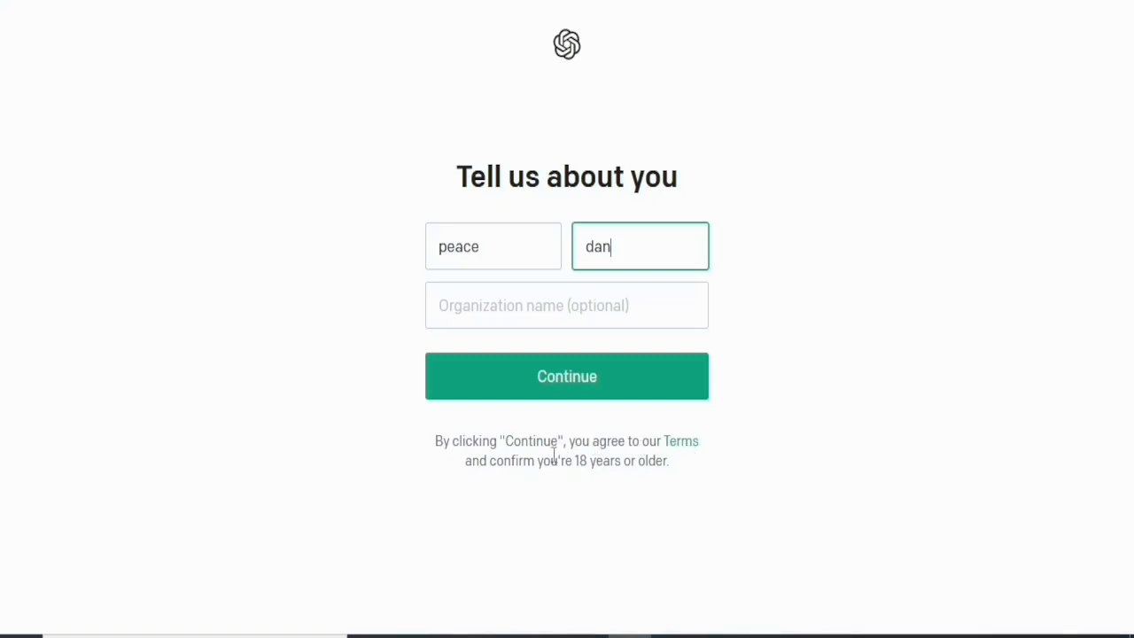
{"action": "mouse_move", "coordinate": [574, 470]}
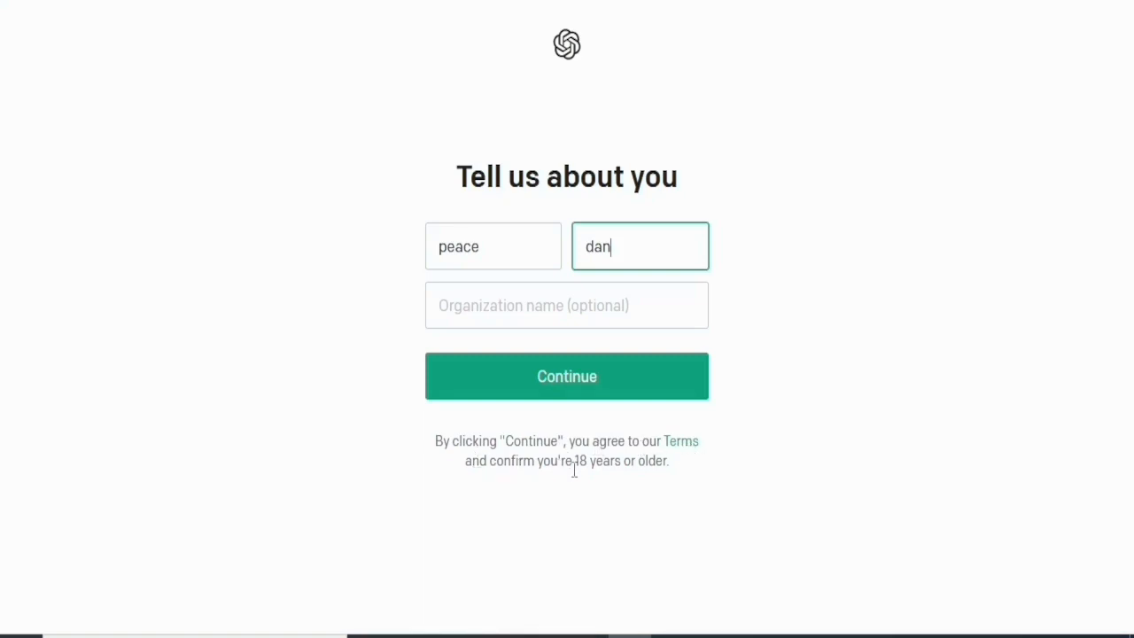
{"action": "mouse_move", "coordinate": [671, 416]}
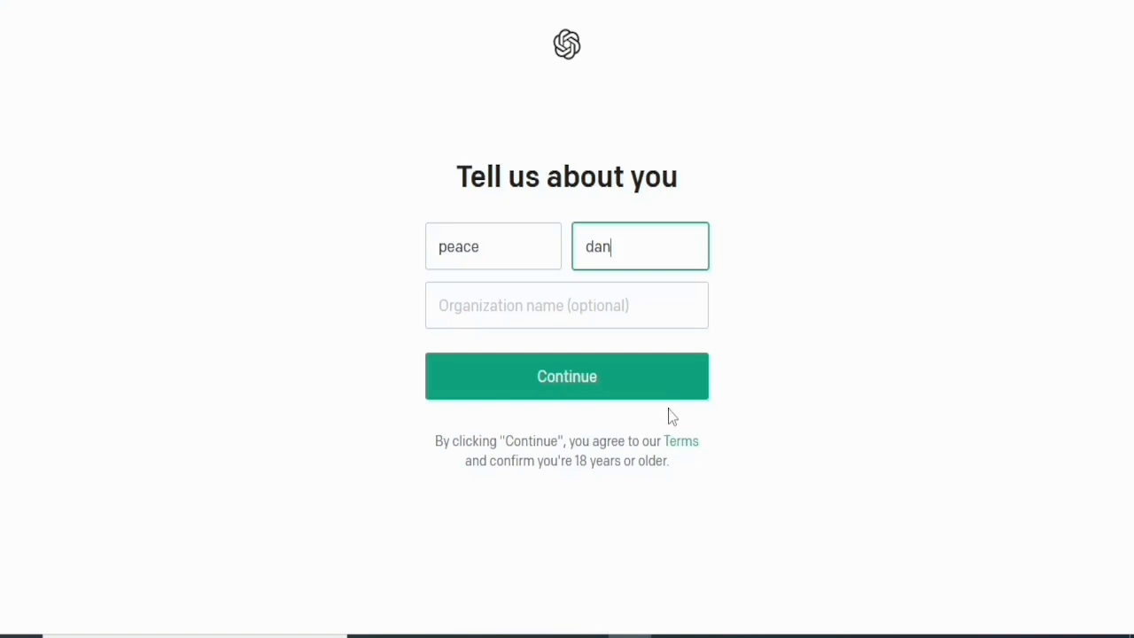
{"action": "left_click", "coordinate": [567, 376]}
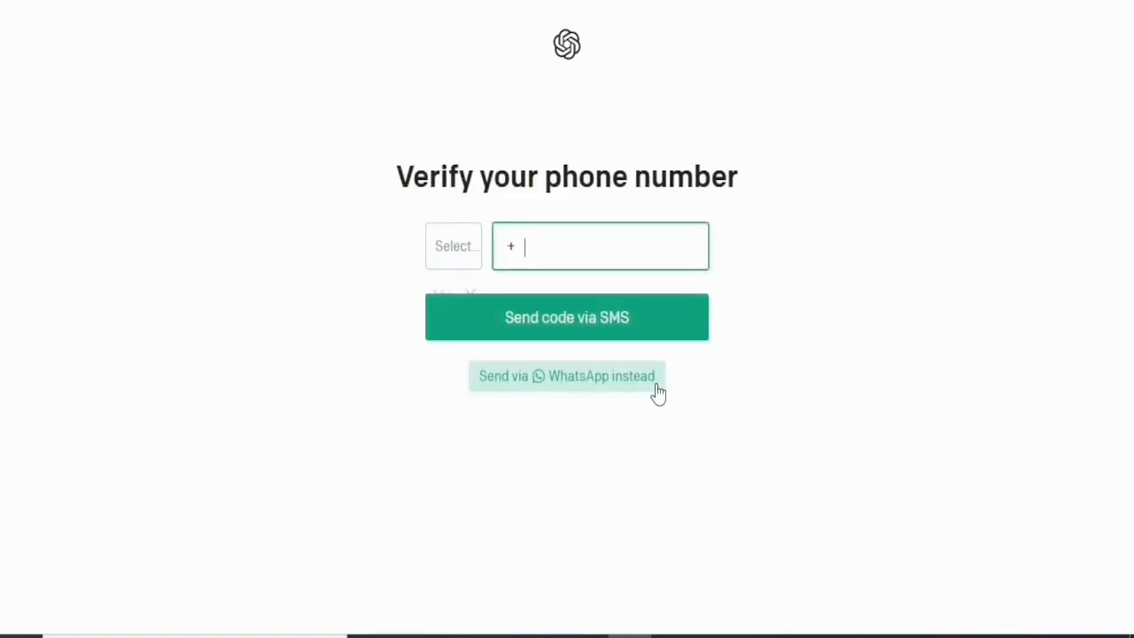
- Select Nigeria (+234), enter the phone number and send the verification code via SMS
{"action": "left_click", "coordinate": [453, 246]}
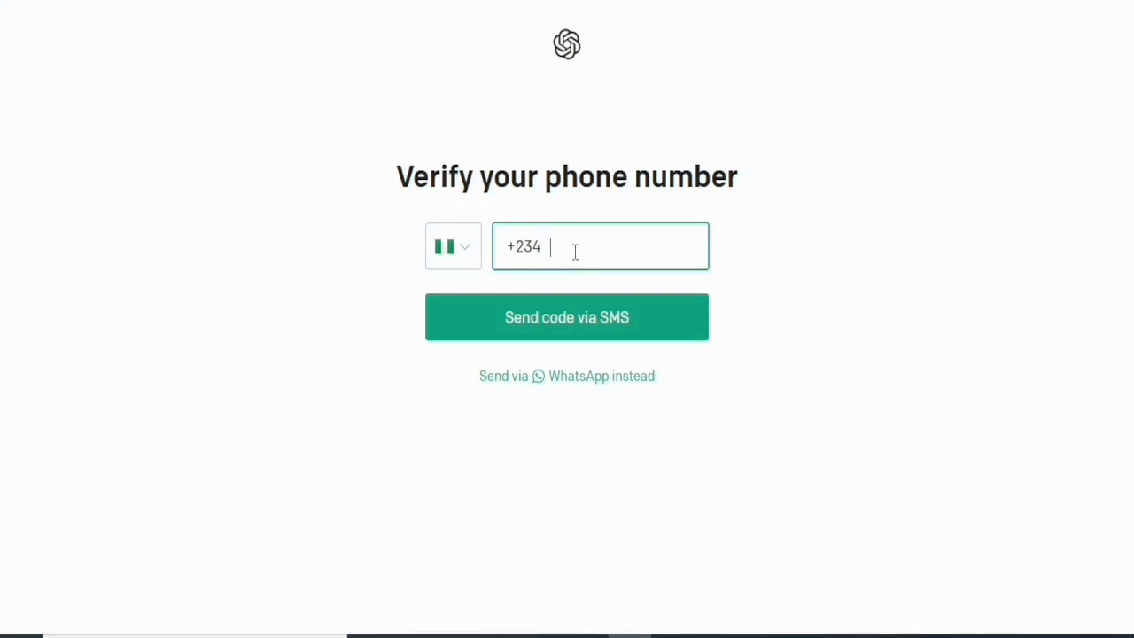
{"action": "mouse_move", "coordinate": [560, 252]}
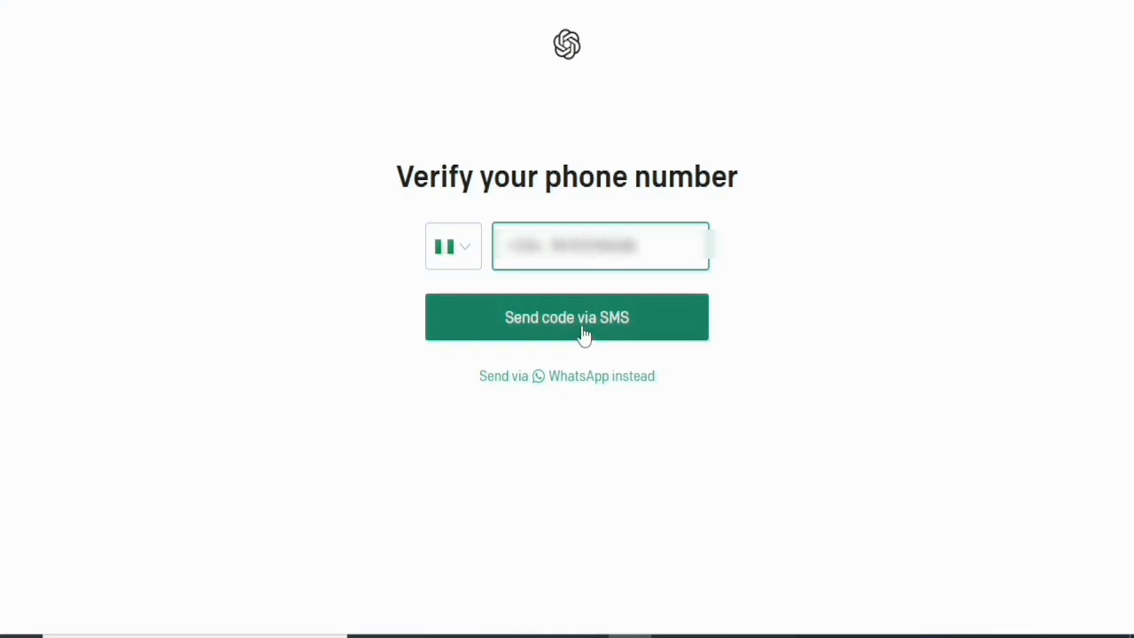
{"action": "left_click", "coordinate": [567, 317]}
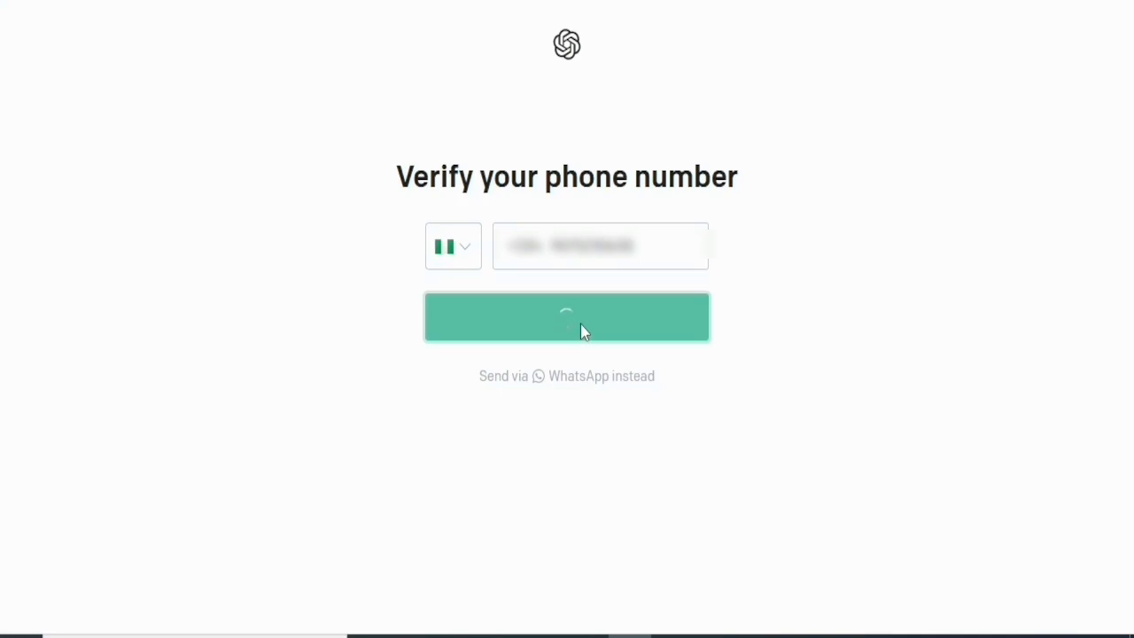
{"action": "left_click", "coordinate": [566, 315]}
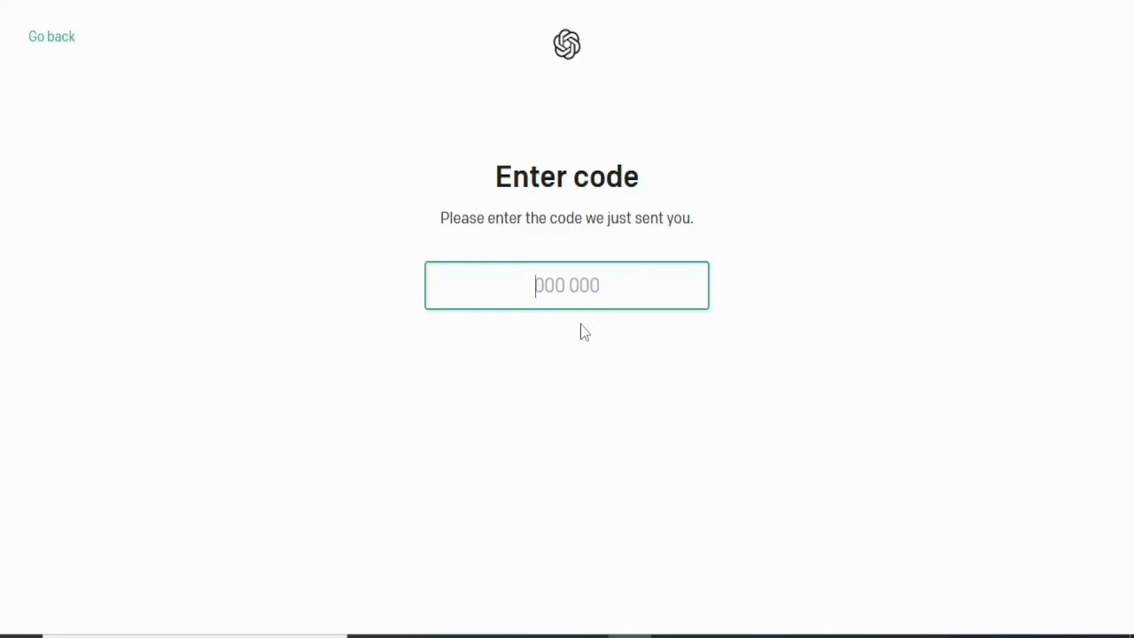
{"action": "mouse_move", "coordinate": [585, 324]}
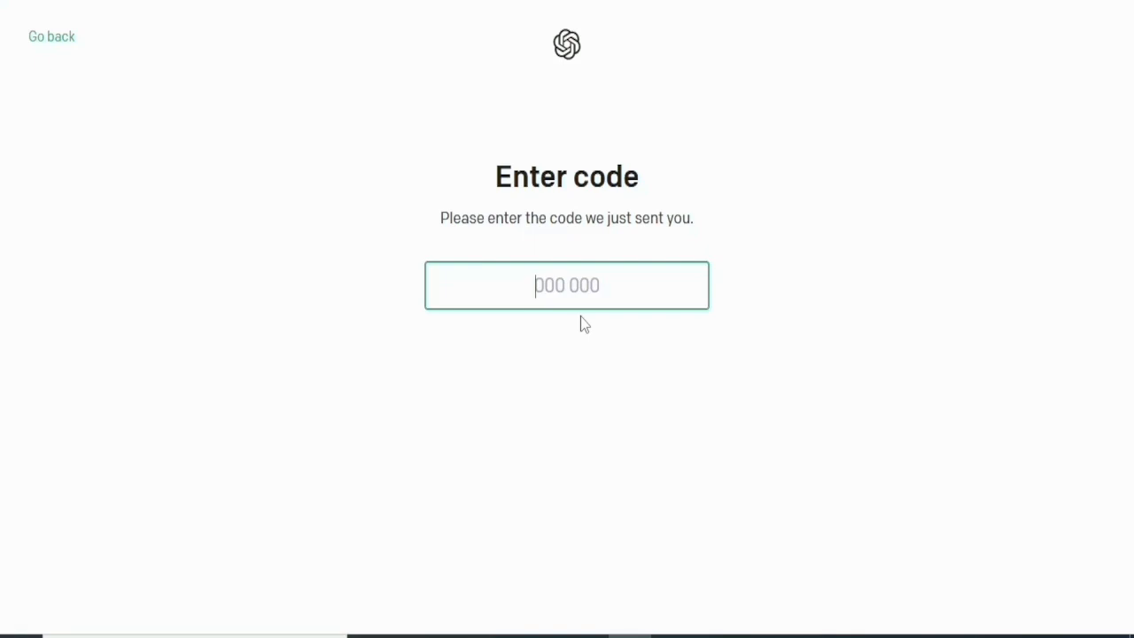
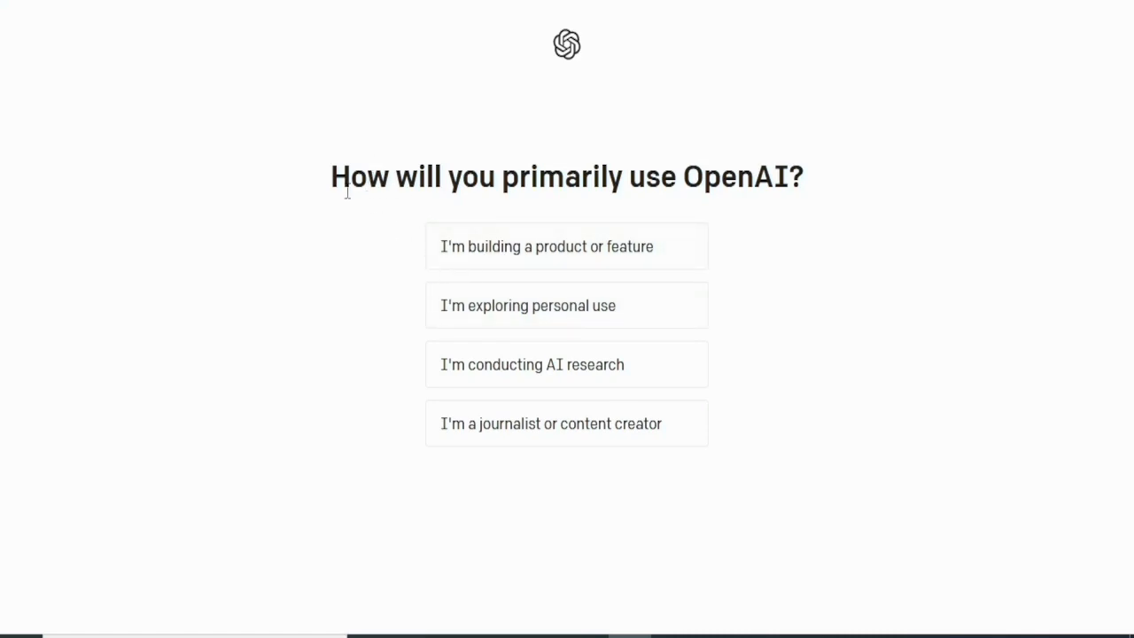
{"action": "mouse_move", "coordinate": [363, 170]}
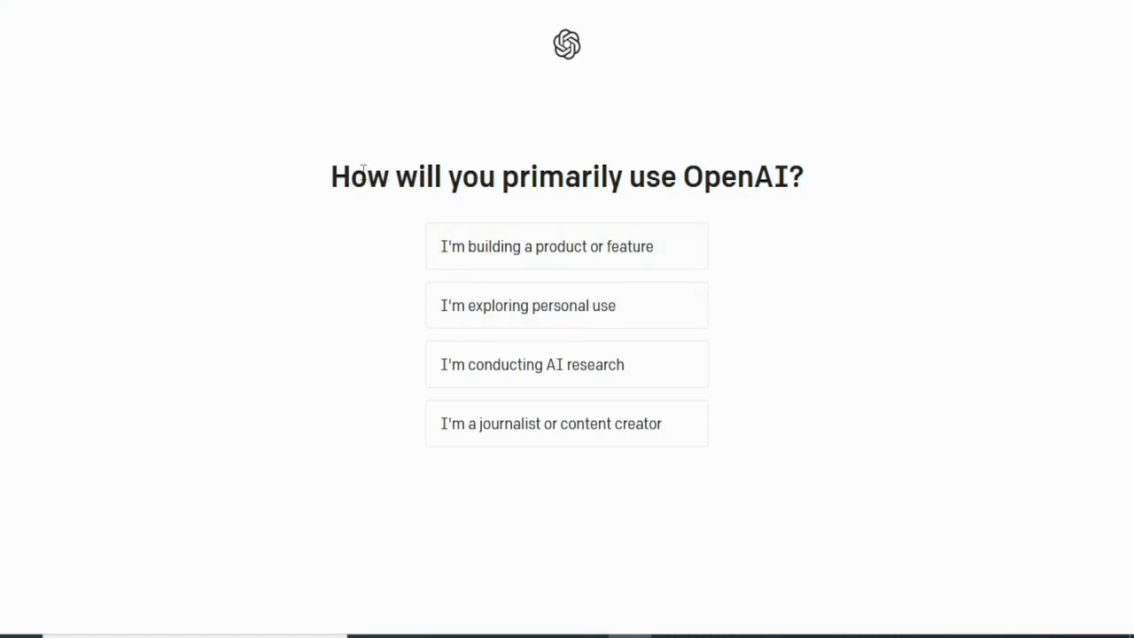
{"action": "mouse_move", "coordinate": [839, 149]}
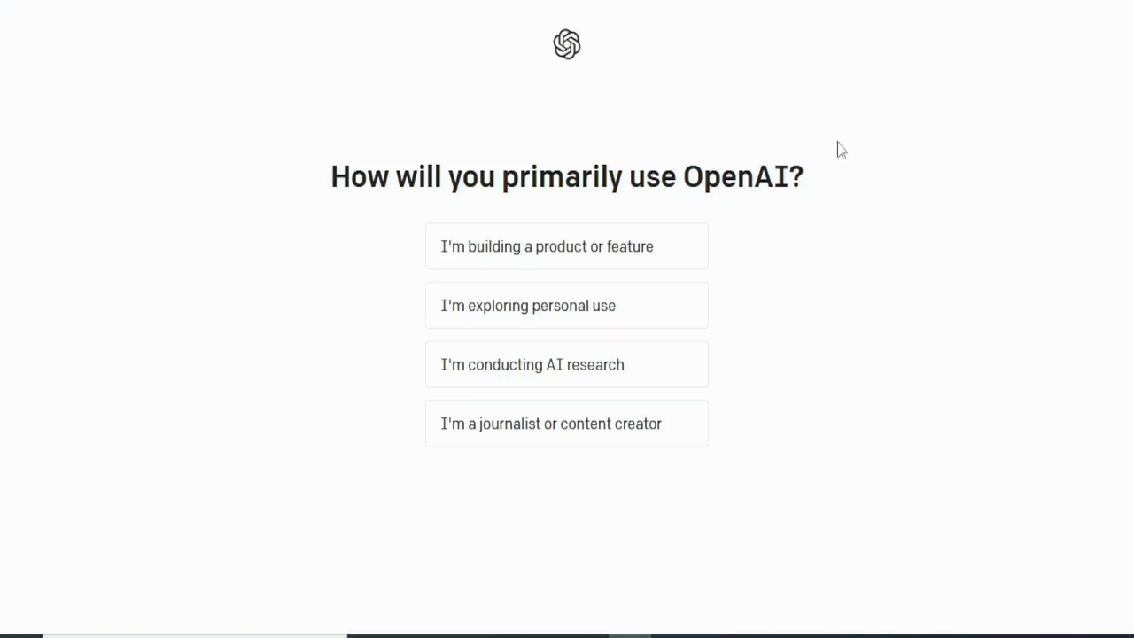
{"action": "mouse_move", "coordinate": [496, 215]}
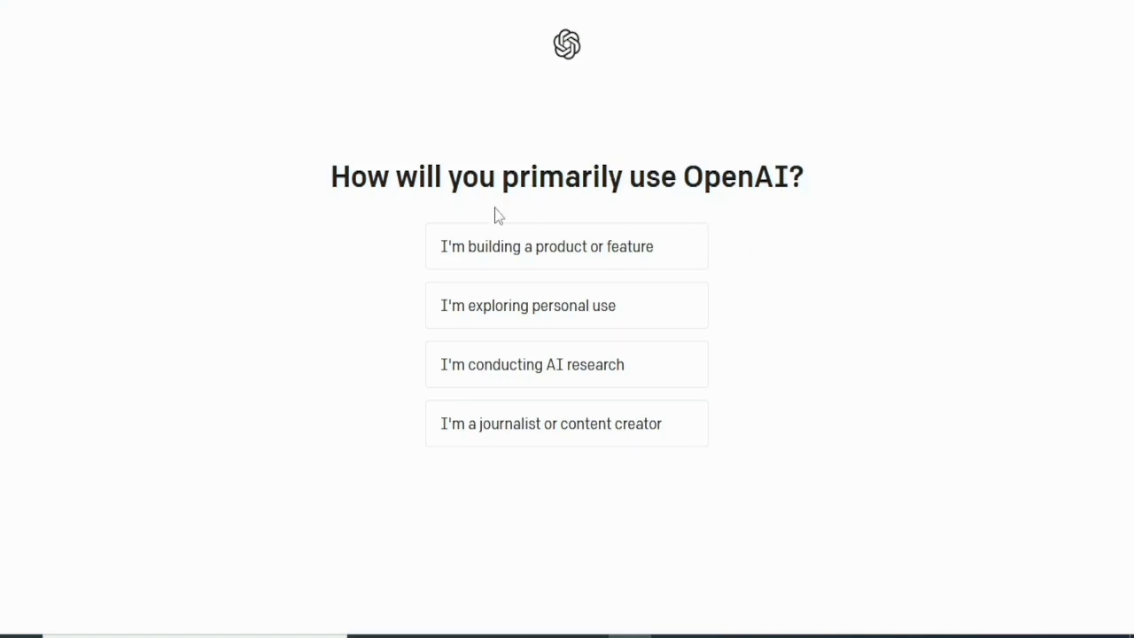
{"action": "mouse_move", "coordinate": [525, 372]}
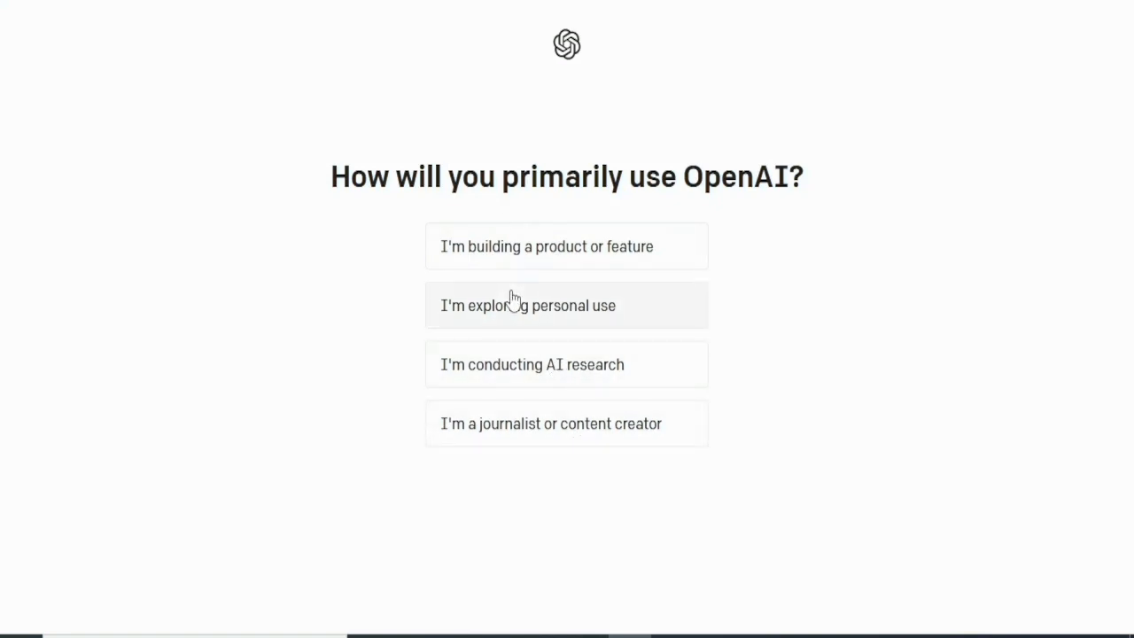
{"action": "mouse_move", "coordinate": [436, 311]}
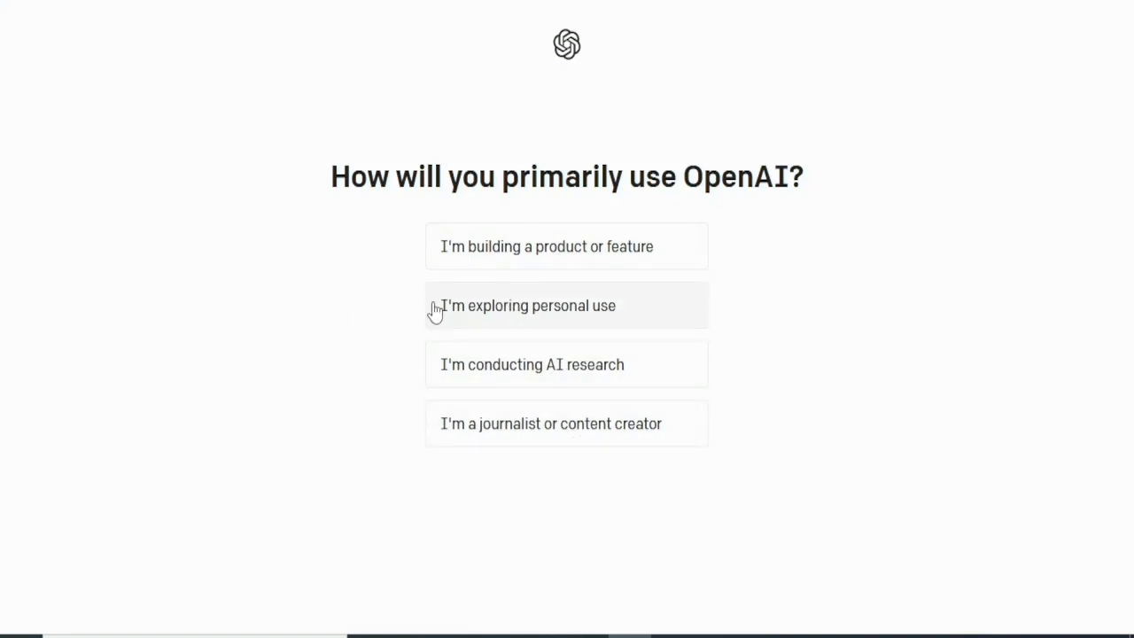
{"action": "mouse_move", "coordinate": [583, 310]}
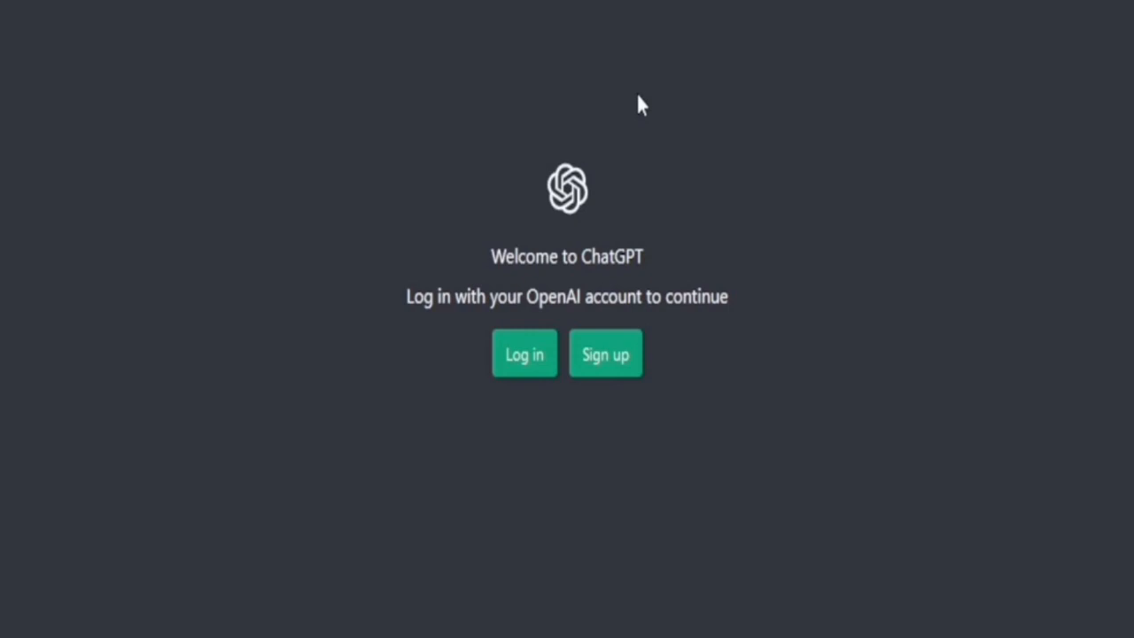
- Log in with the new OpenAI account from the Welcome to ChatGPT page
{"action": "left_click", "coordinate": [525, 354]}
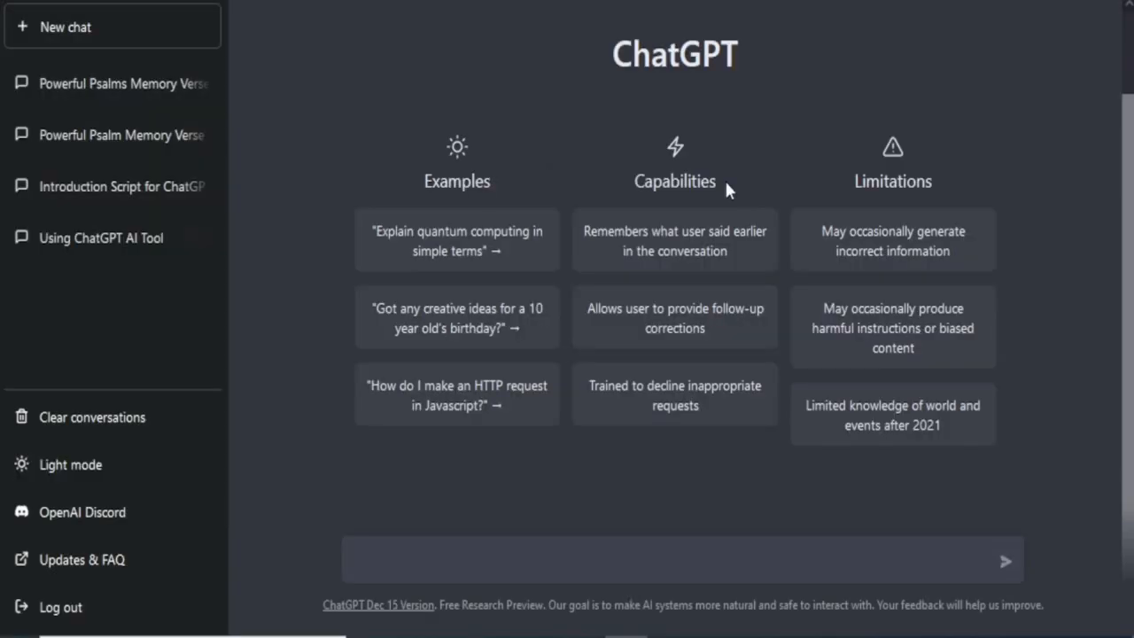
{"action": "left_click", "coordinate": [457, 241]}
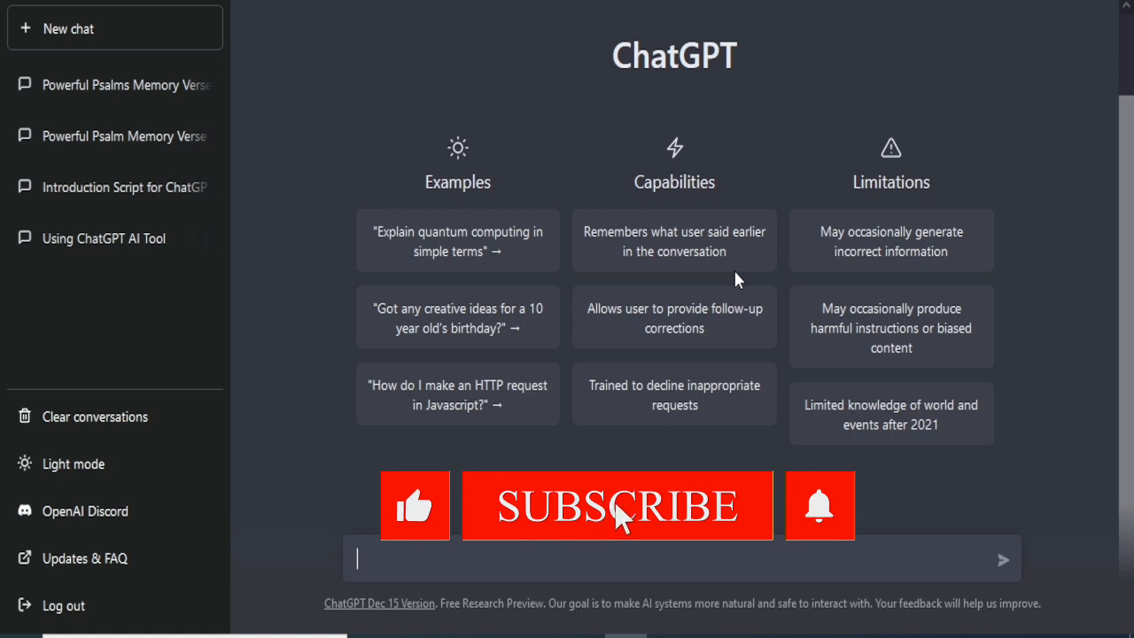
{"action": "mouse_move", "coordinate": [822, 515]}
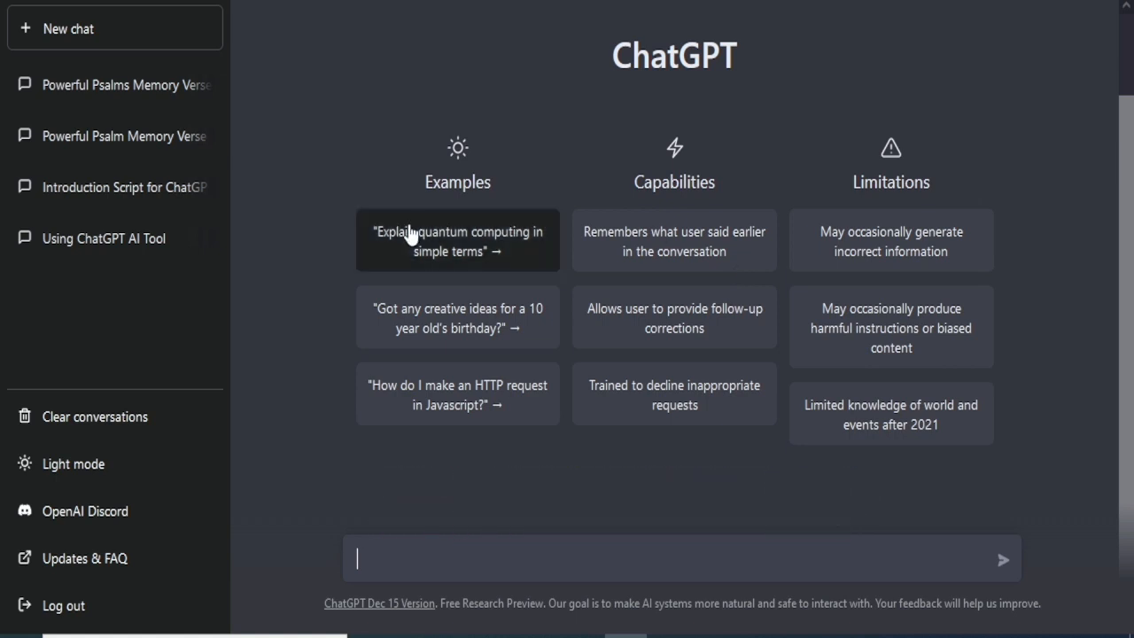
{"action": "mouse_move", "coordinate": [436, 315]}
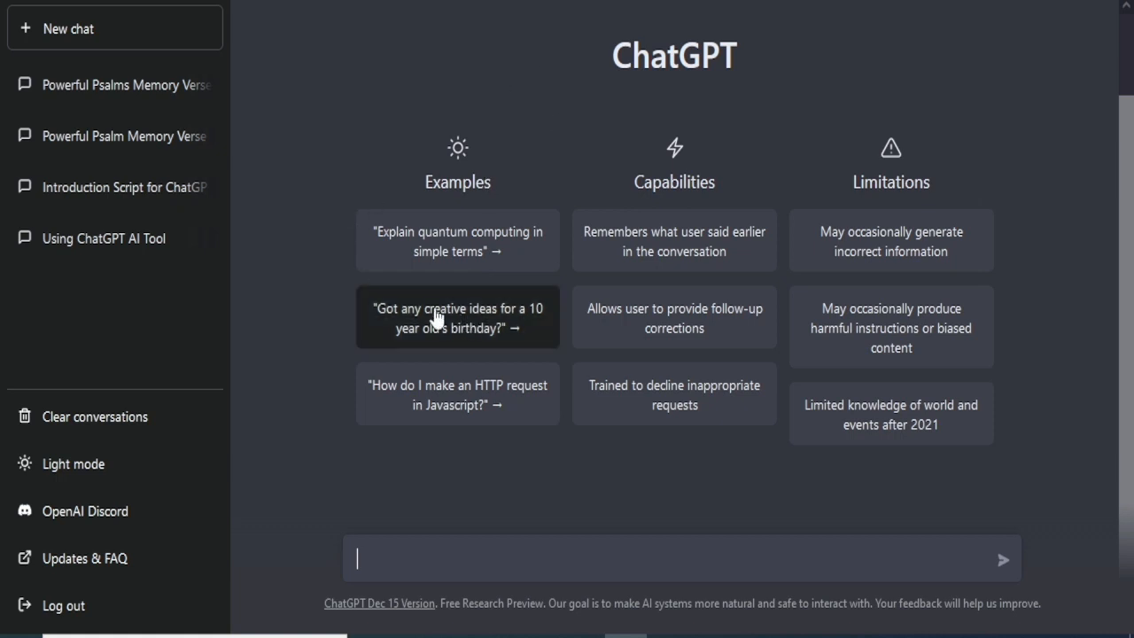
{"action": "mouse_move", "coordinate": [422, 141]}
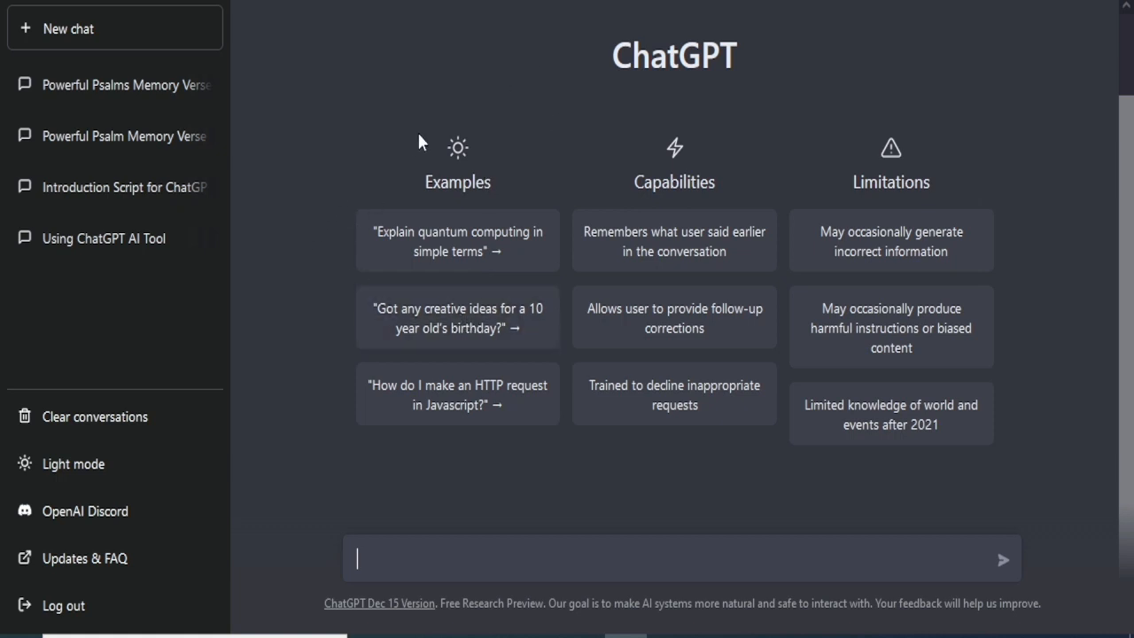